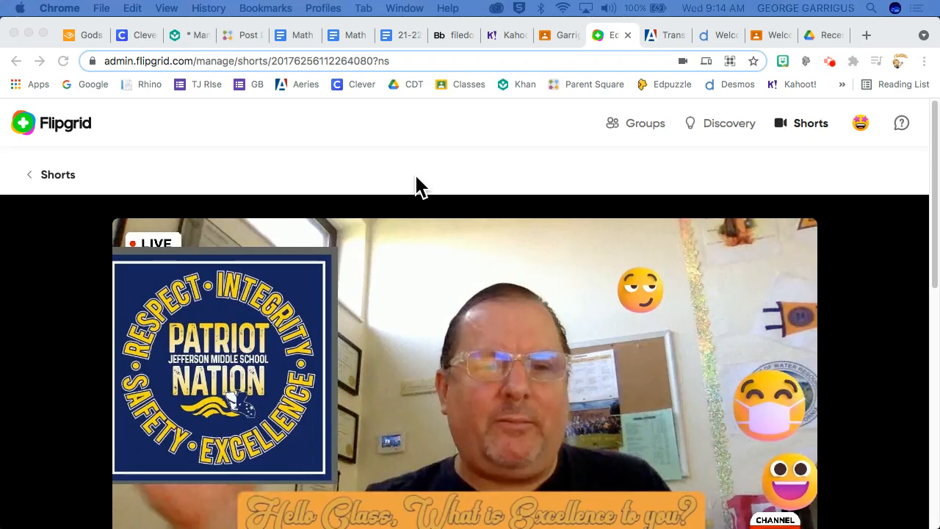
pyautogui.moveTo(668, 246)
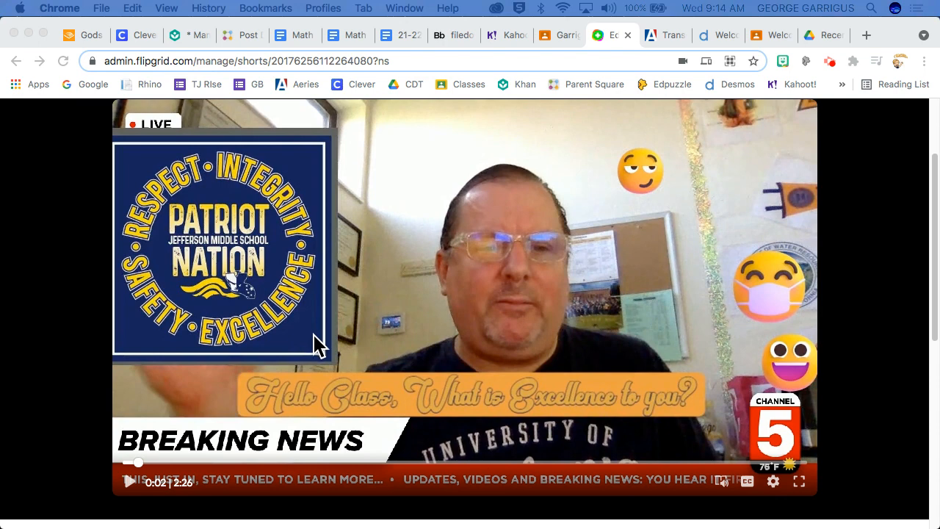
pyautogui.moveTo(422, 330)
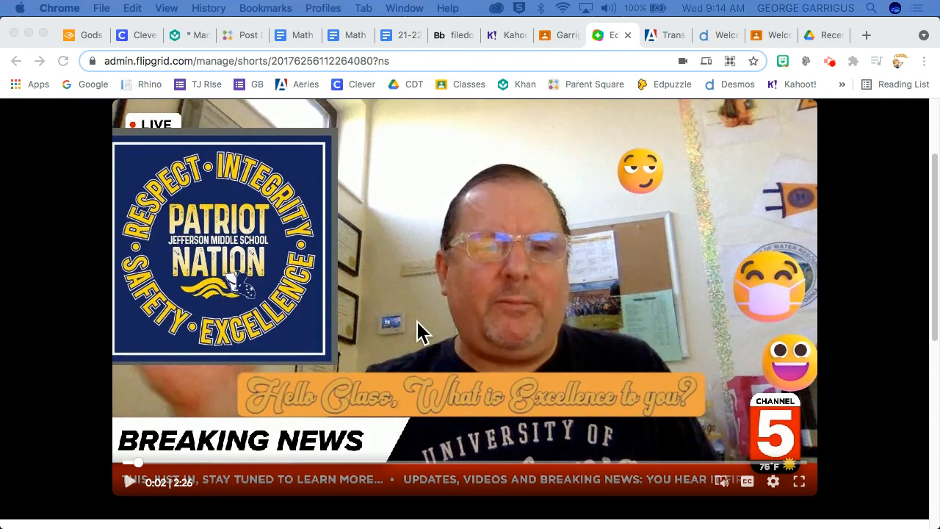
pyautogui.moveTo(636, 242)
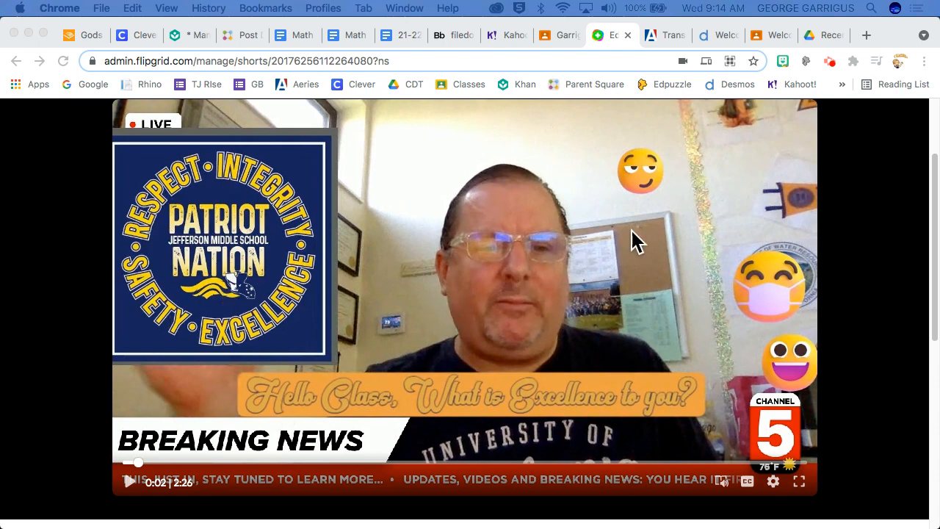
pyautogui.moveTo(140, 129)
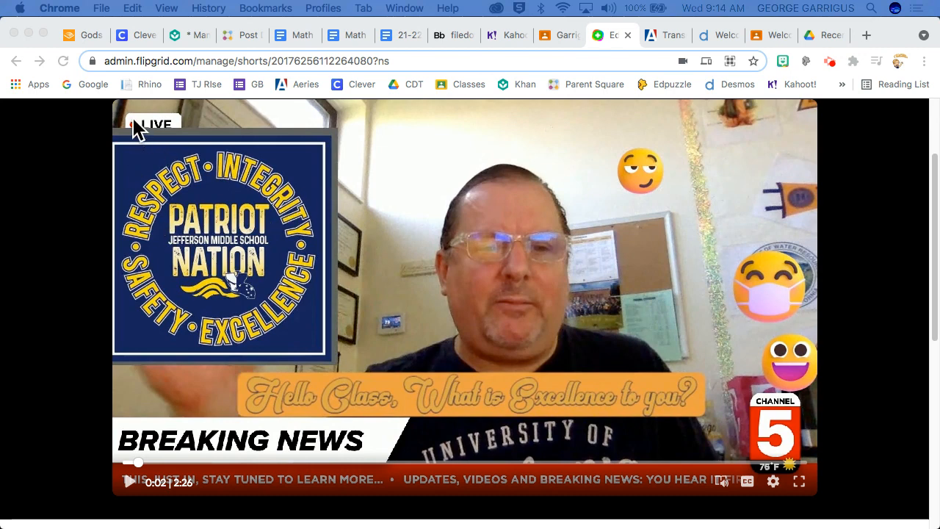
pyautogui.moveTo(205, 190)
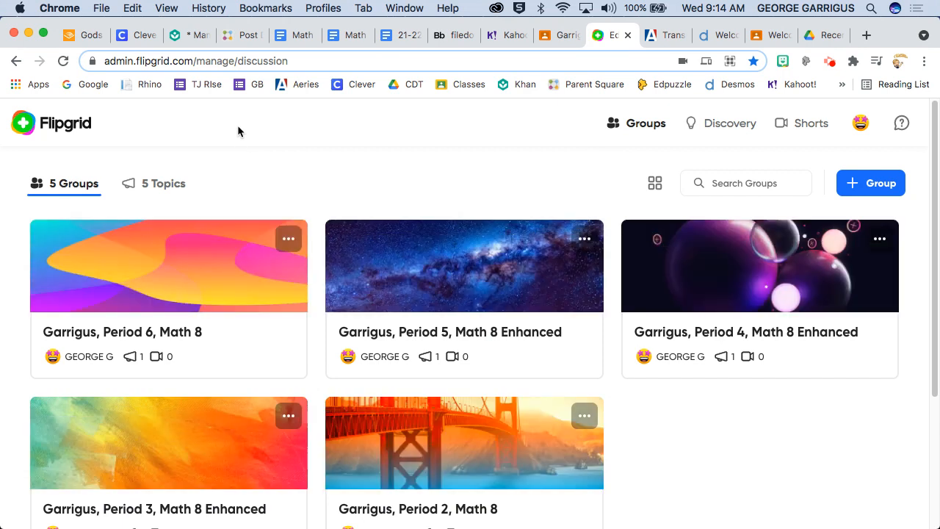
pyautogui.moveTo(369, 387)
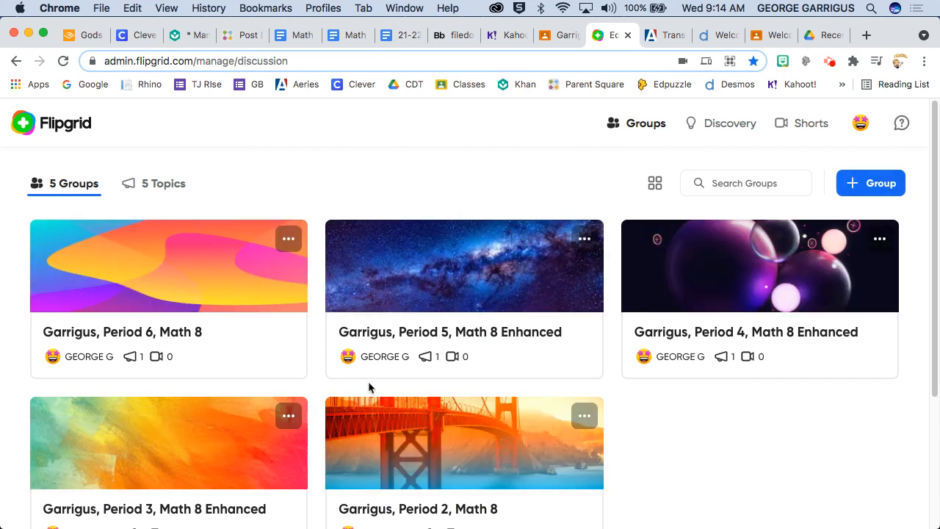
pyautogui.moveTo(555, 169)
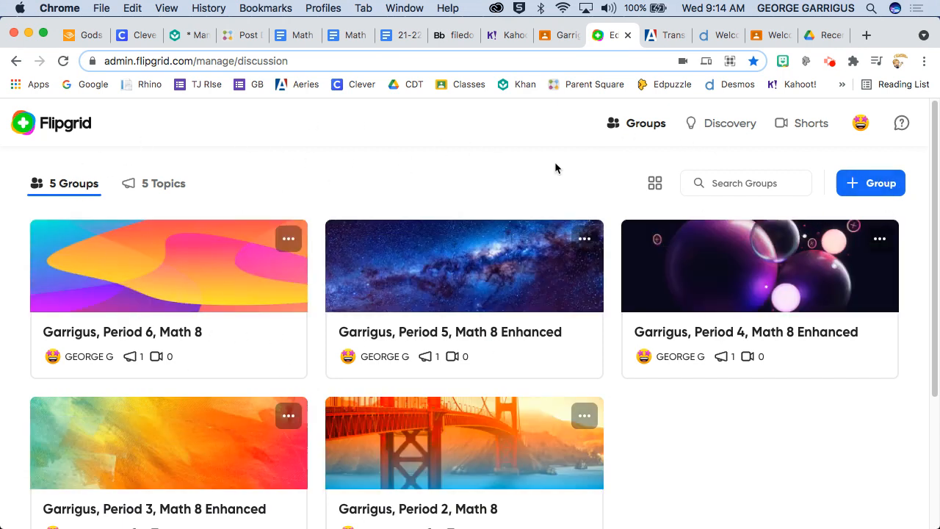
pyautogui.moveTo(698, 118)
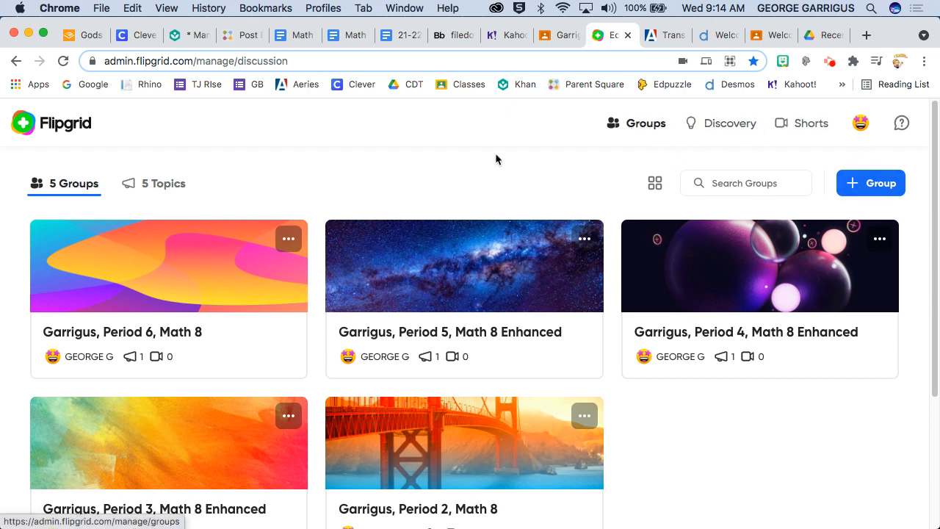
pyautogui.moveTo(842, 144)
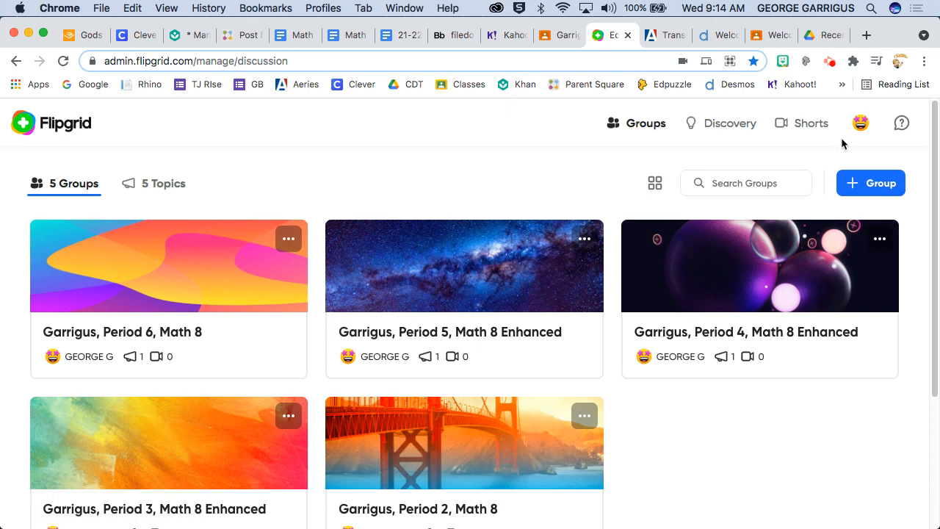
# Step: Start a new Short from the Shorts section and show the camera's recording options
pyautogui.click(802, 122)
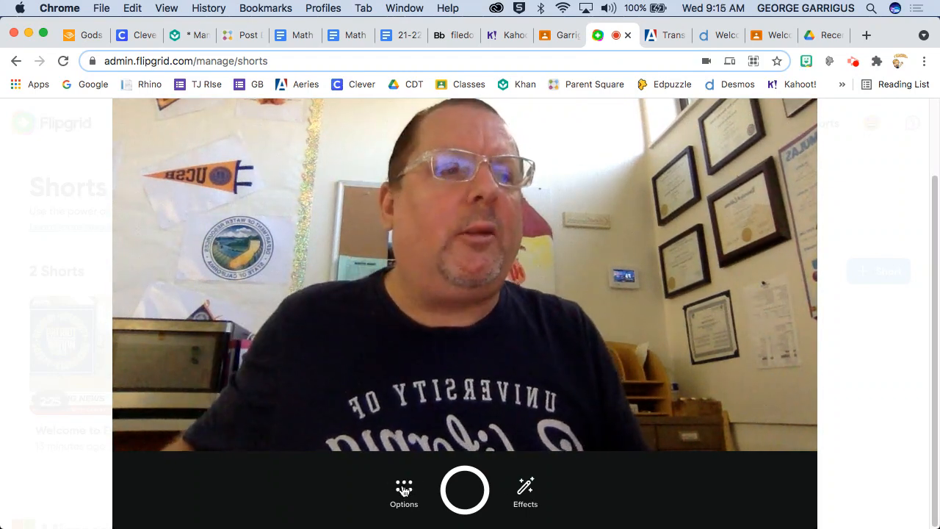
pyautogui.click(404, 492)
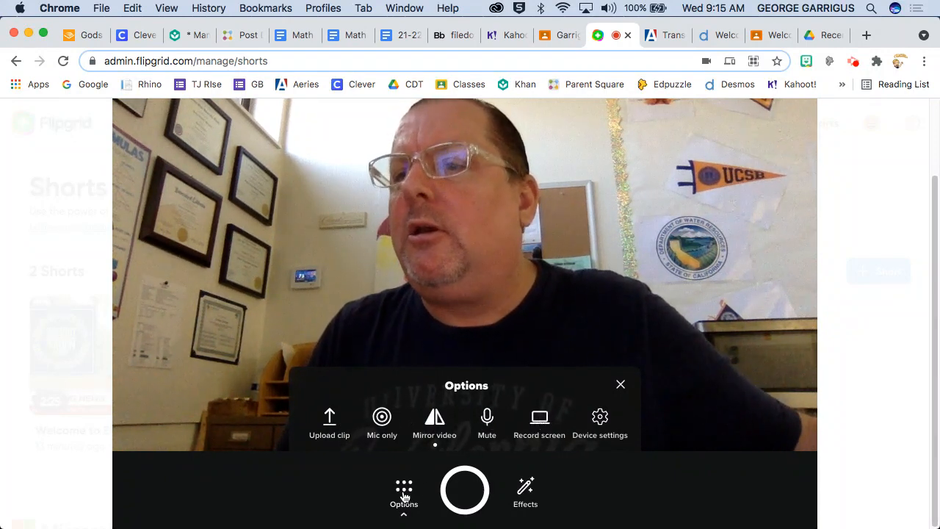
# Step: Add the masked-face emoji sticker from the recent stickers
pyautogui.click(525, 491)
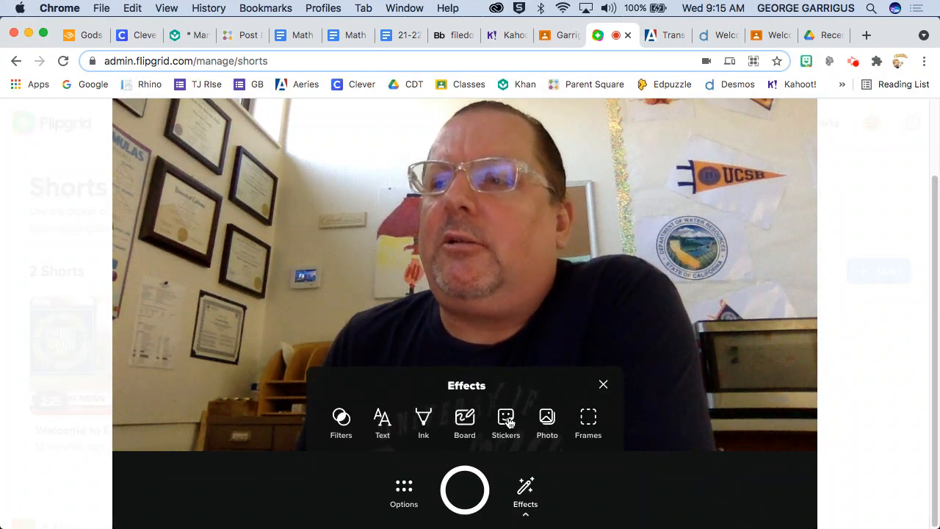
pyautogui.click(505, 422)
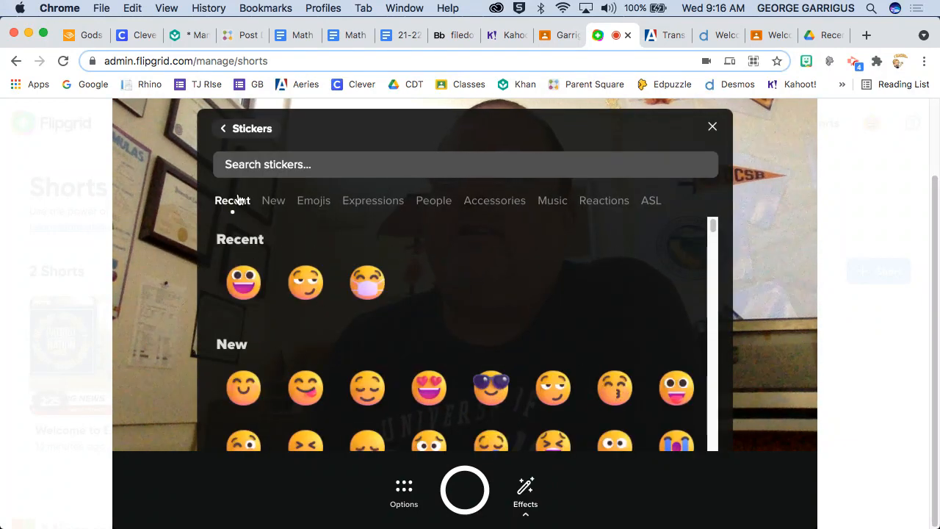
pyautogui.click(367, 282)
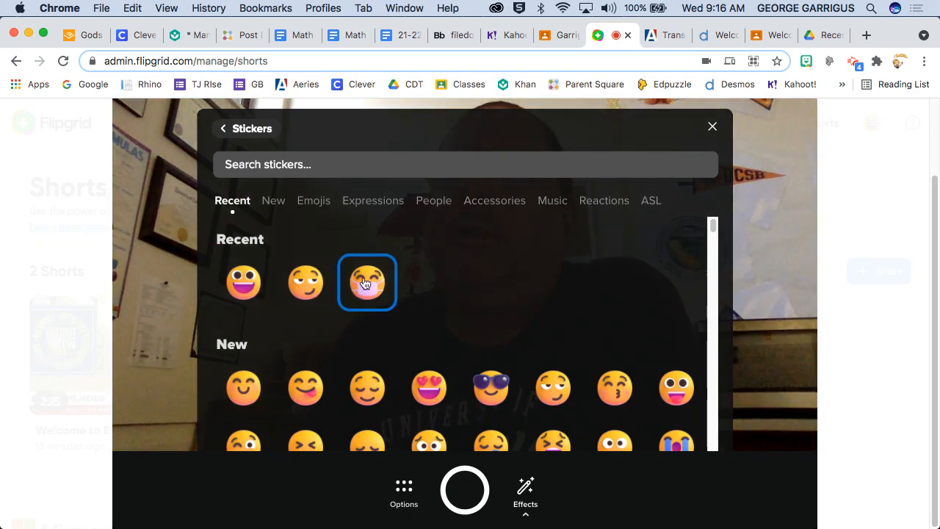
pyautogui.click(367, 283)
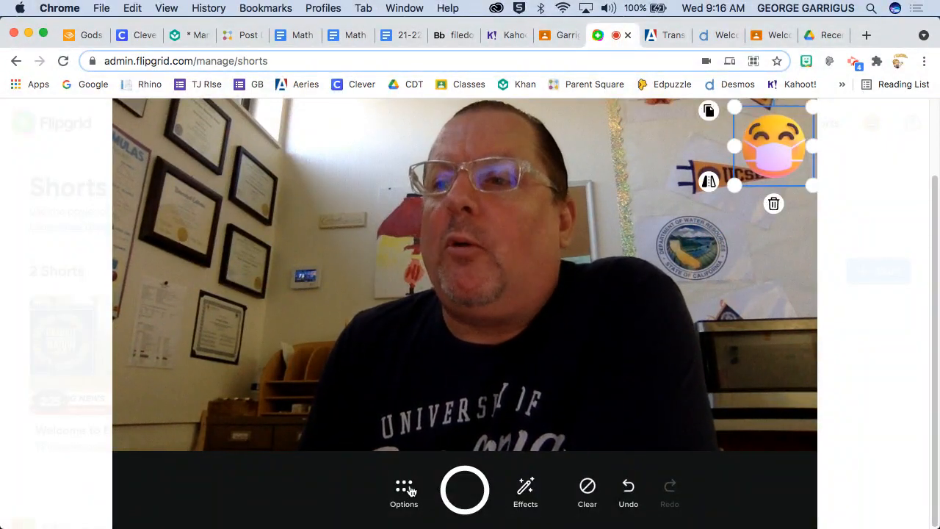
# Step: Add the grinning emoji sticker and drag it to the upper left
pyautogui.click(404, 492)
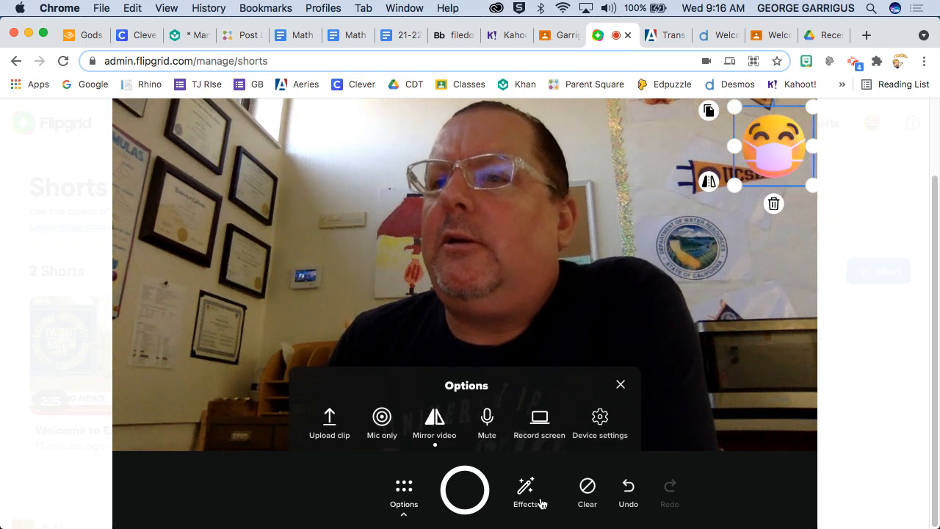
pyautogui.click(525, 491)
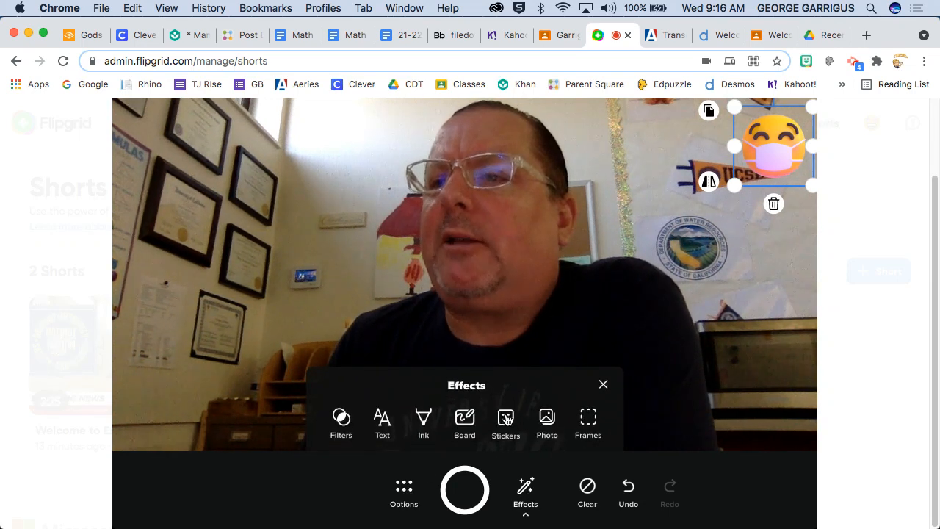
pyautogui.click(602, 384)
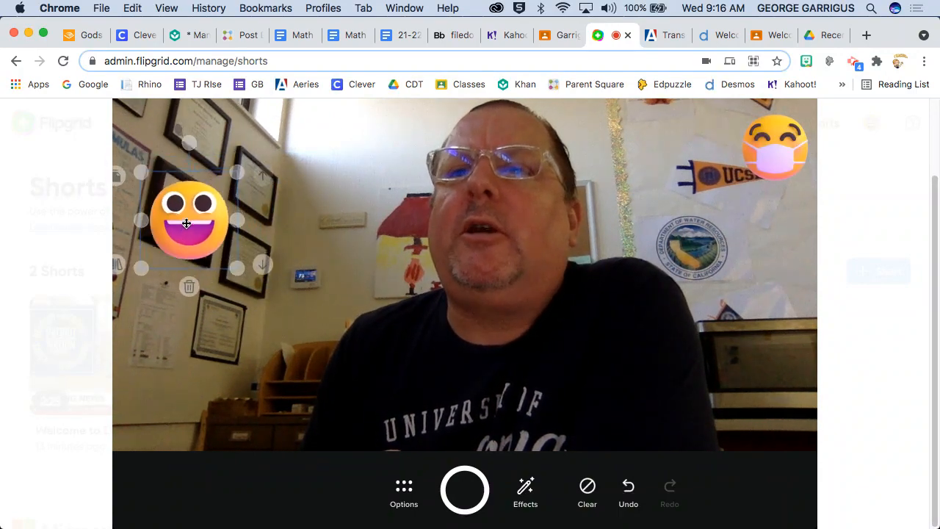
pyautogui.moveTo(188, 222); pyautogui.dragTo(290, 193)
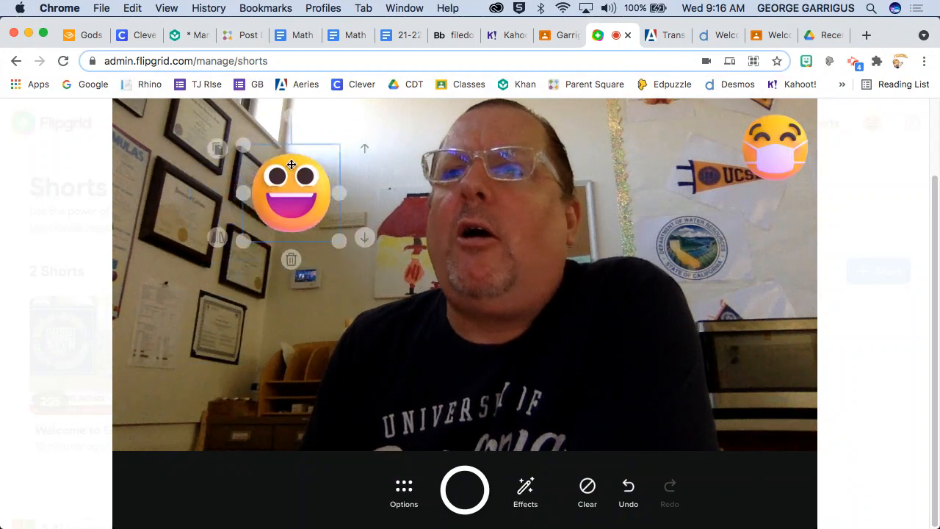
pyautogui.moveTo(290, 195); pyautogui.dragTo(336, 147)
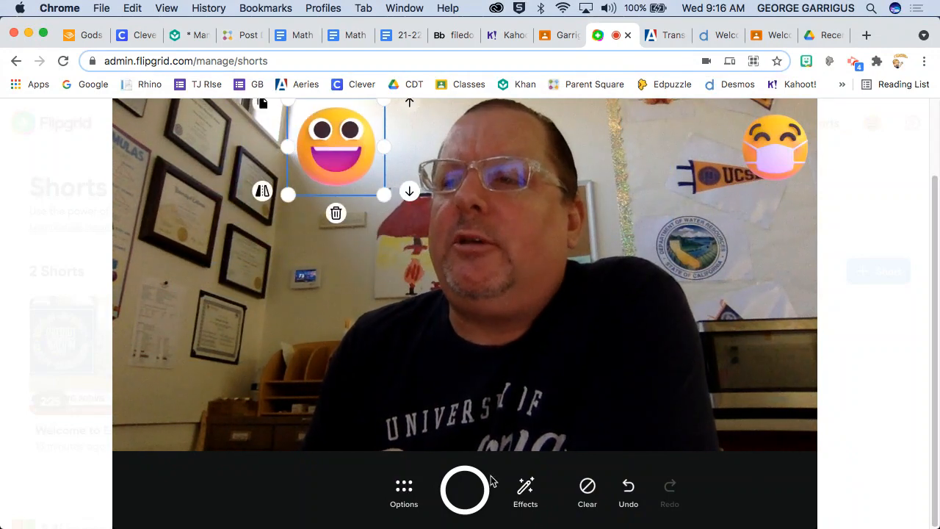
pyautogui.click(525, 492)
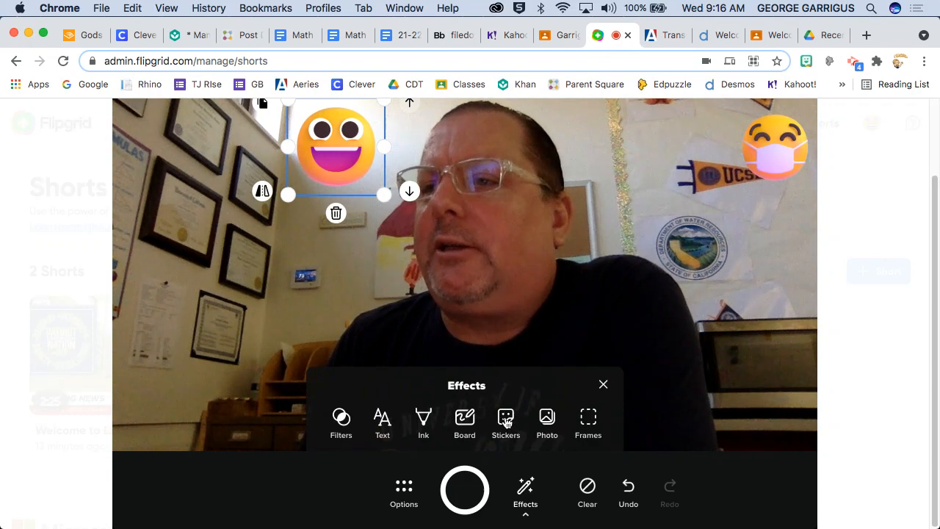
# Step: Try the school logo photo in the centre, then delete it and the grinning sticker
pyautogui.click(505, 422)
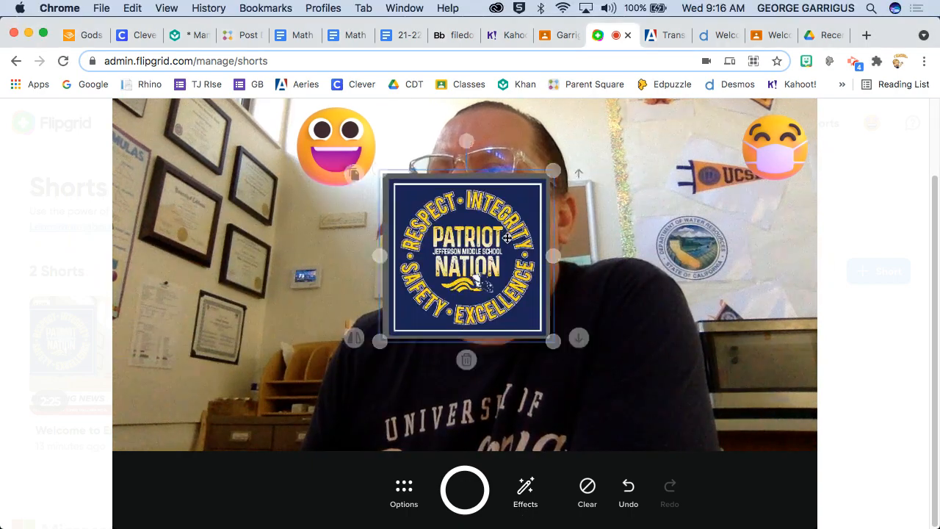
pyautogui.moveTo(465, 257); pyautogui.dragTo(239, 257)
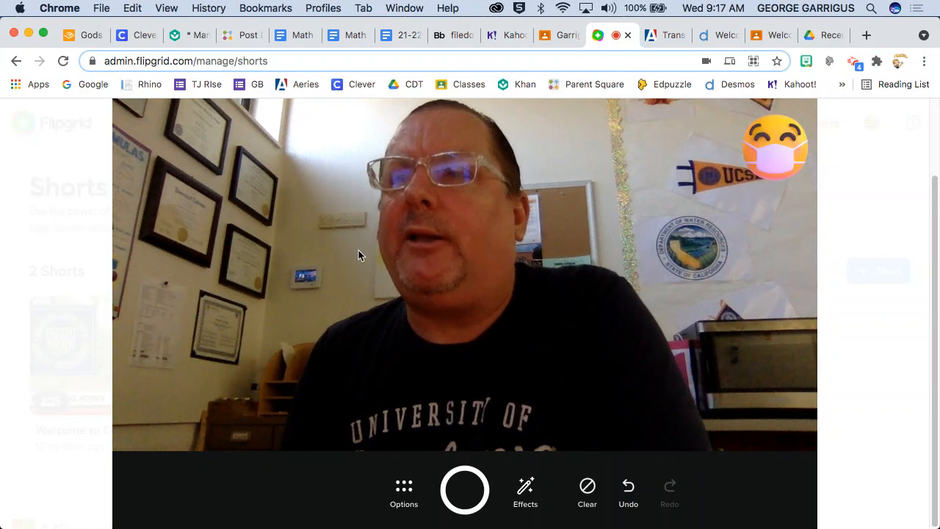
pyautogui.click(525, 488)
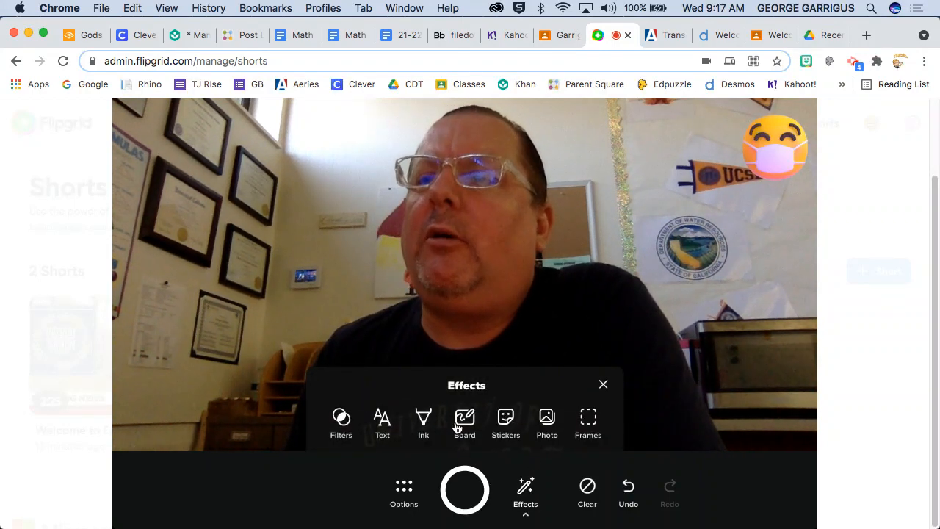
# Step: Put the purple Dreamy Notepad board in split screen beside the camera
pyautogui.click(464, 423)
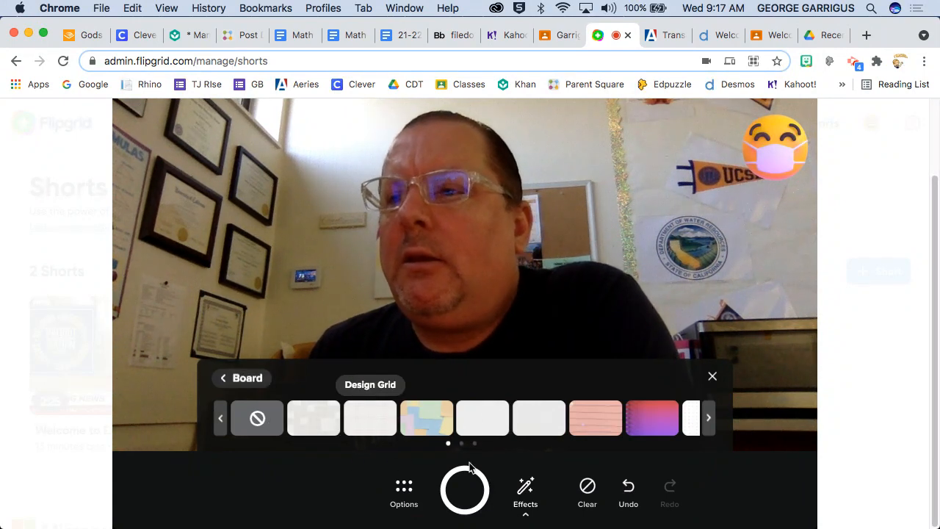
pyautogui.moveTo(652, 417)
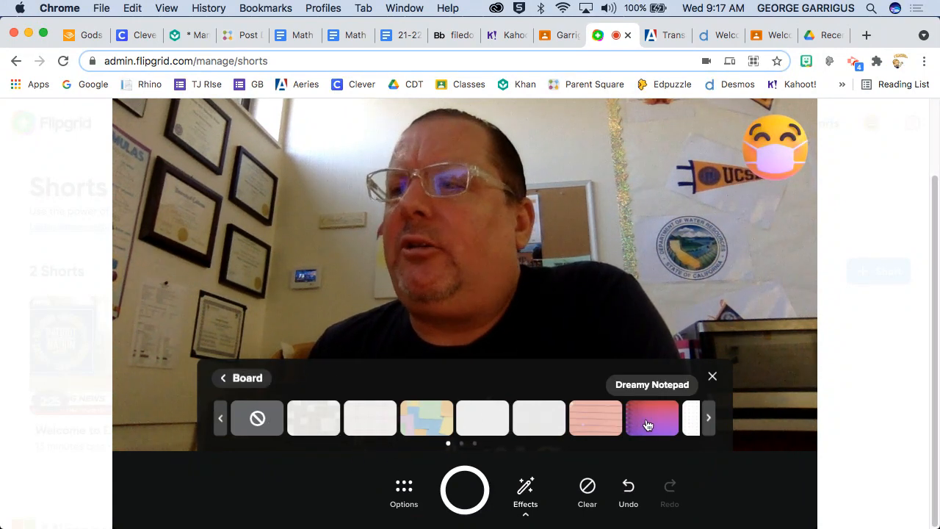
pyautogui.click(652, 417)
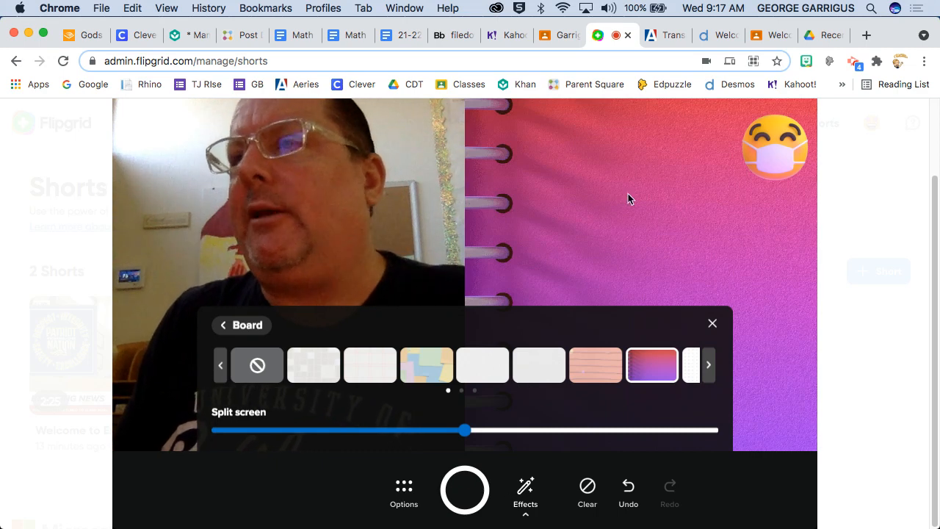
pyautogui.moveTo(711, 324)
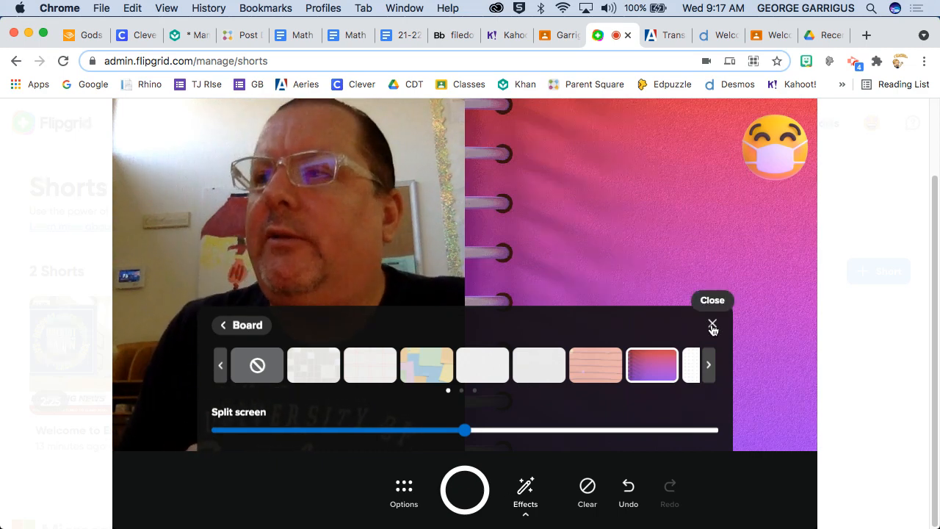
pyautogui.click(713, 325)
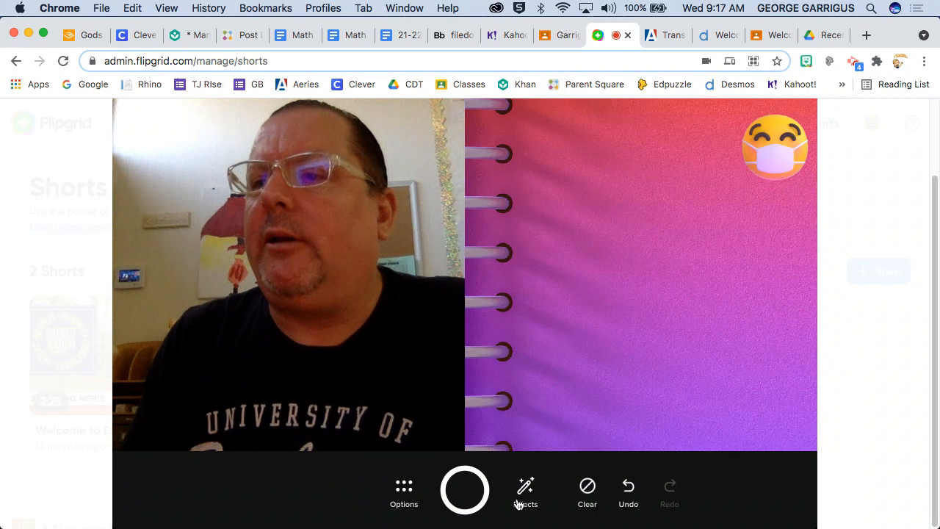
pyautogui.click(526, 490)
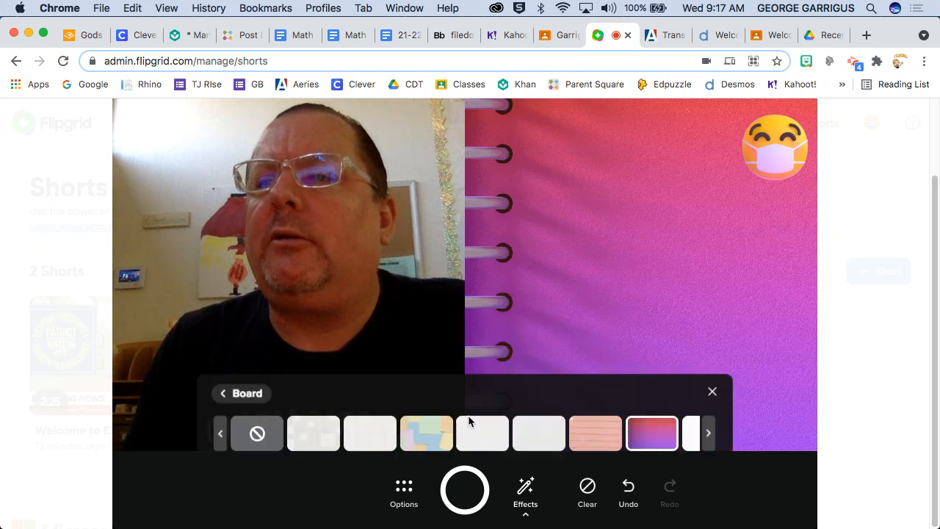
pyautogui.click(223, 393)
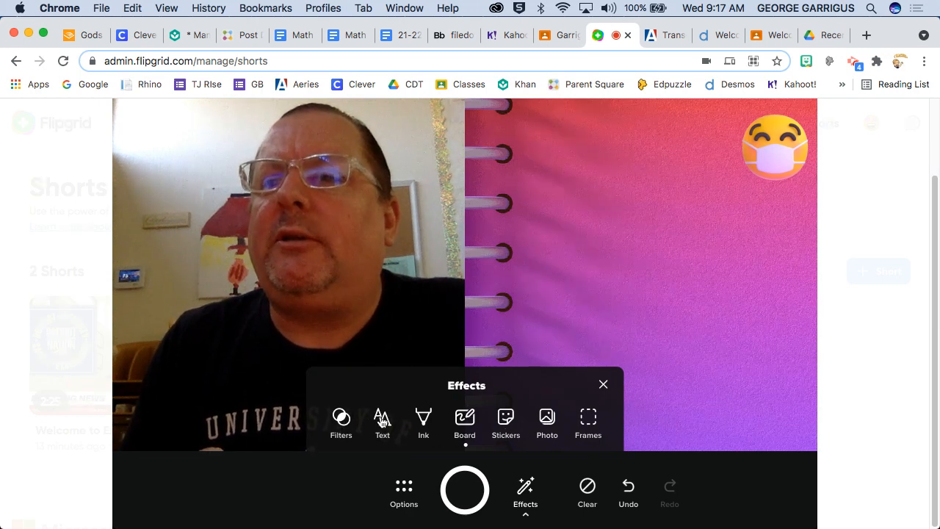
# Step: Add the caption 'I am Mr. Garrigus' at the top of the board beside the emoji
pyautogui.click(382, 422)
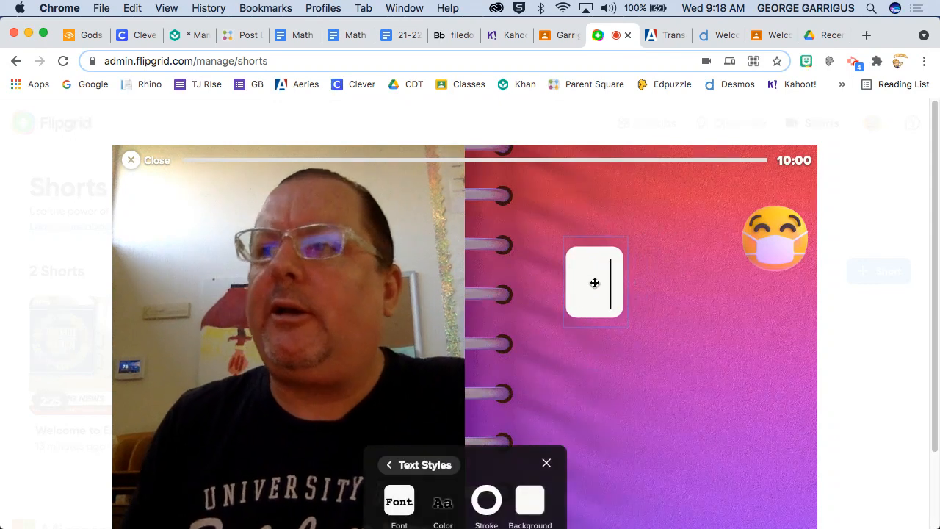
pyautogui.write('I am')
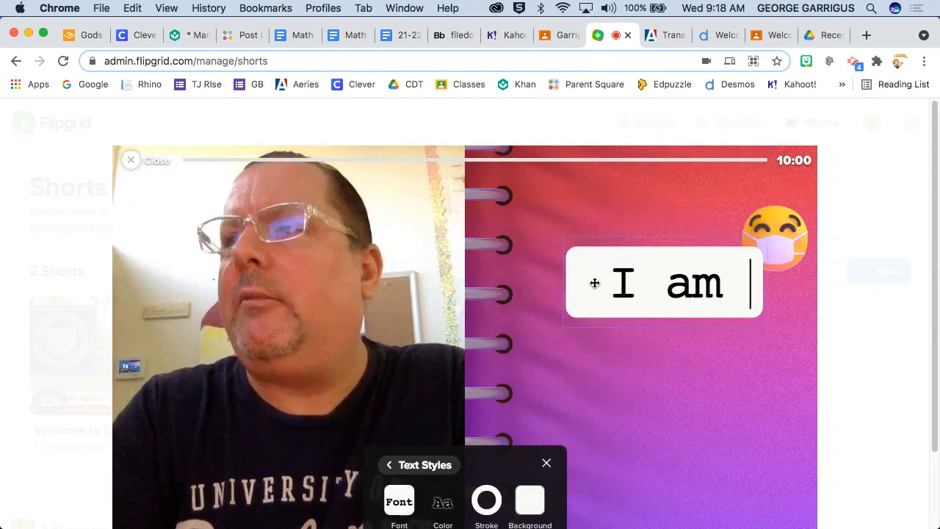
pyautogui.write('Mr.')
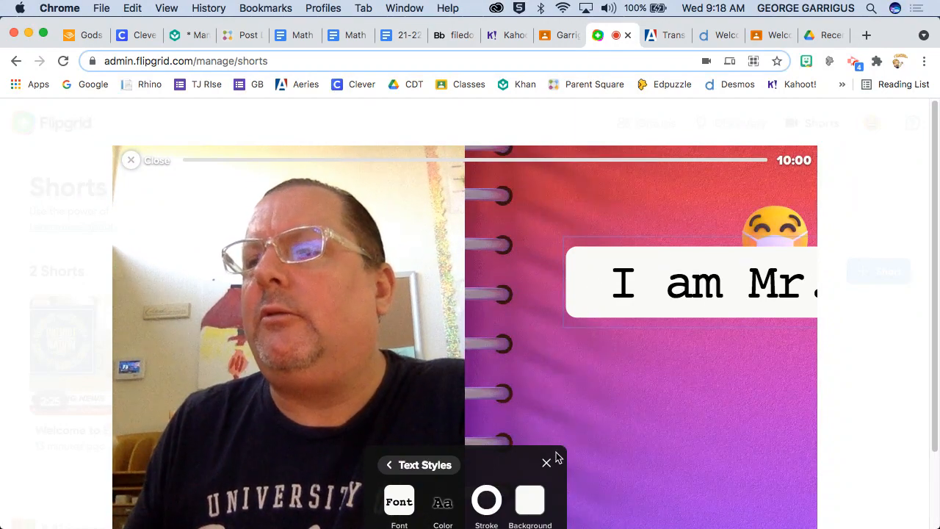
pyautogui.click(546, 463)
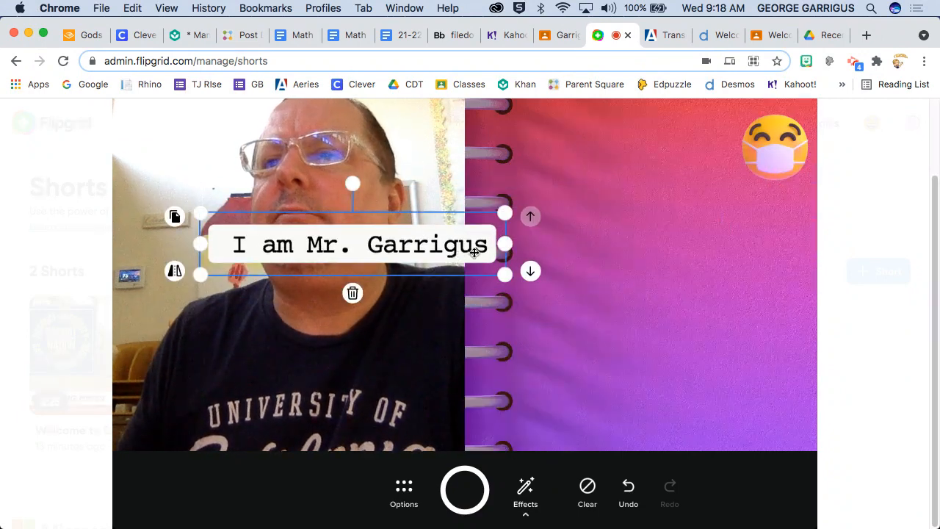
pyautogui.moveTo(353, 244); pyautogui.dragTo(630, 257)
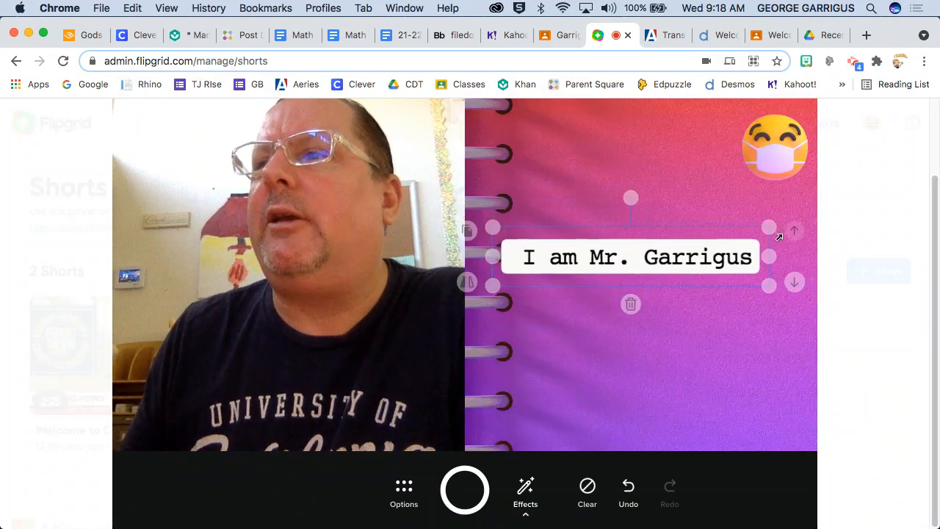
pyautogui.moveTo(630, 257); pyautogui.dragTo(617, 157)
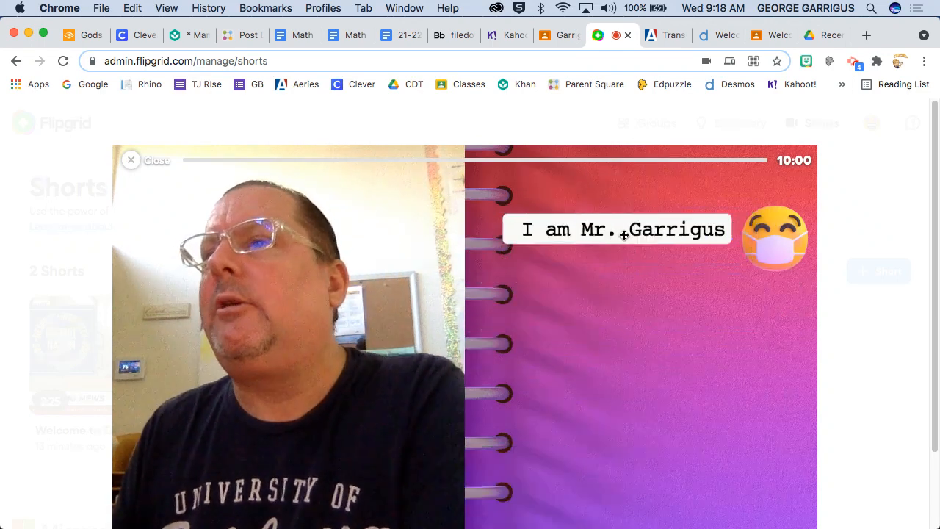
# Step: Give the caption an orange background and blue lettering
pyautogui.click(616, 229)
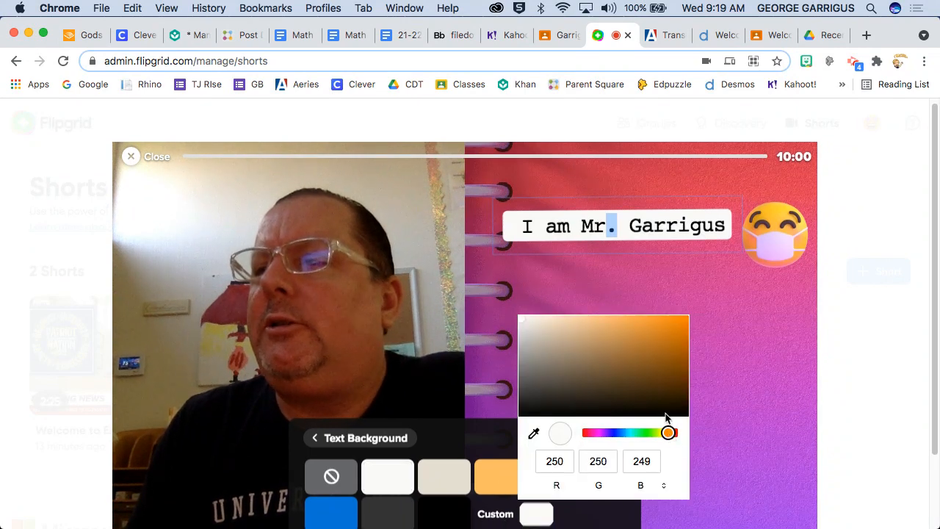
pyautogui.click(663, 326)
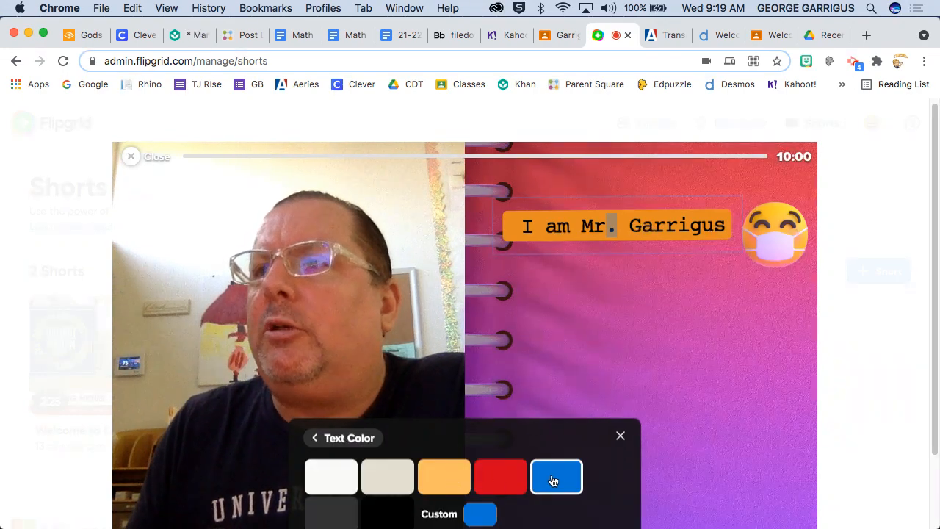
pyautogui.click(555, 477)
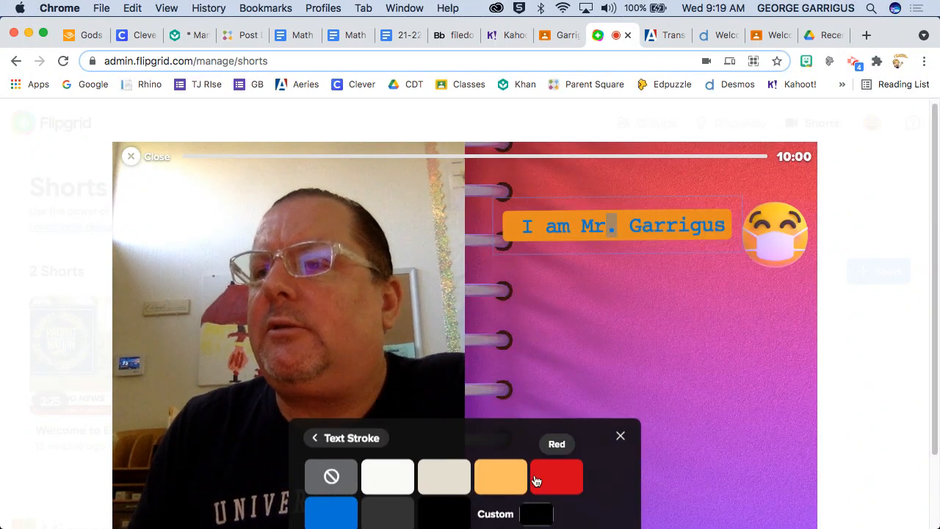
# Step: Set a custom green outline on the caption and switch to freehand ink
pyautogui.click(556, 476)
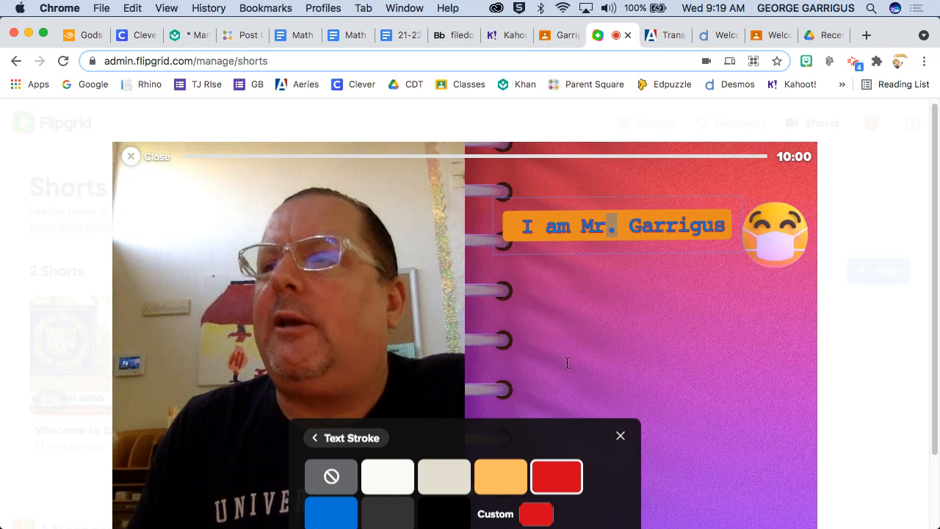
pyautogui.click(536, 514)
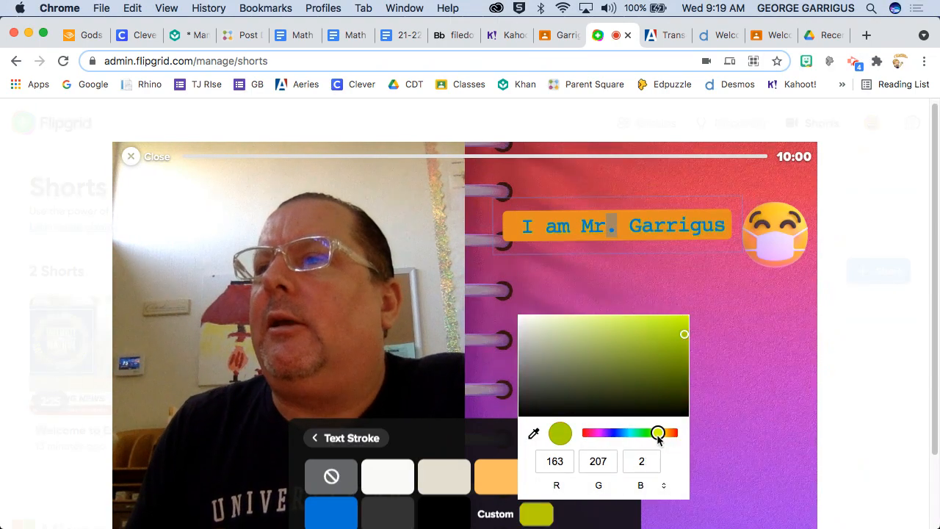
pyautogui.moveTo(657, 433); pyautogui.dragTo(637, 433)
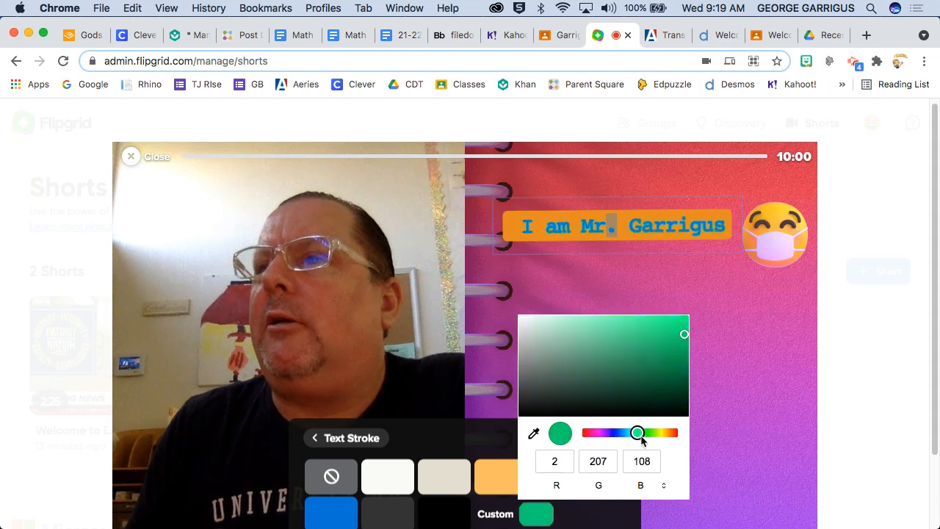
pyautogui.moveTo(637, 432); pyautogui.dragTo(652, 433)
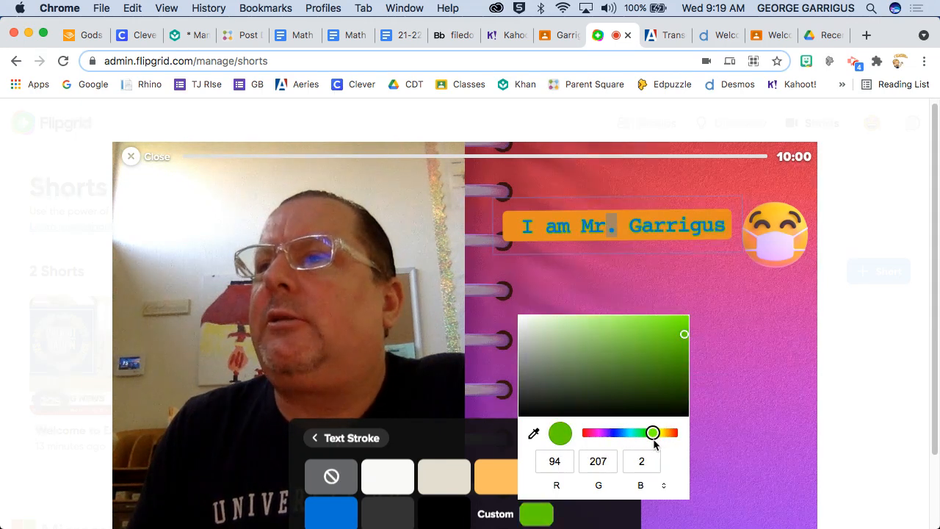
pyautogui.click(652, 433)
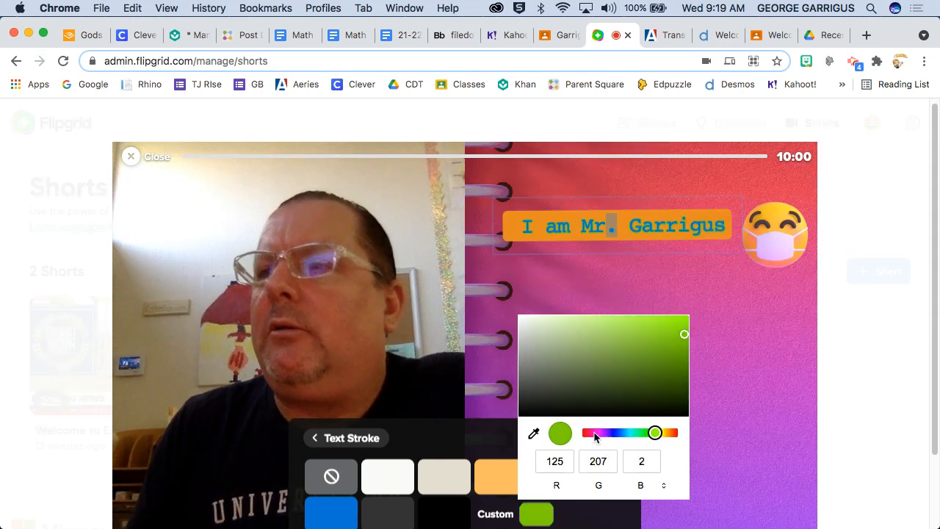
pyautogui.click(645, 324)
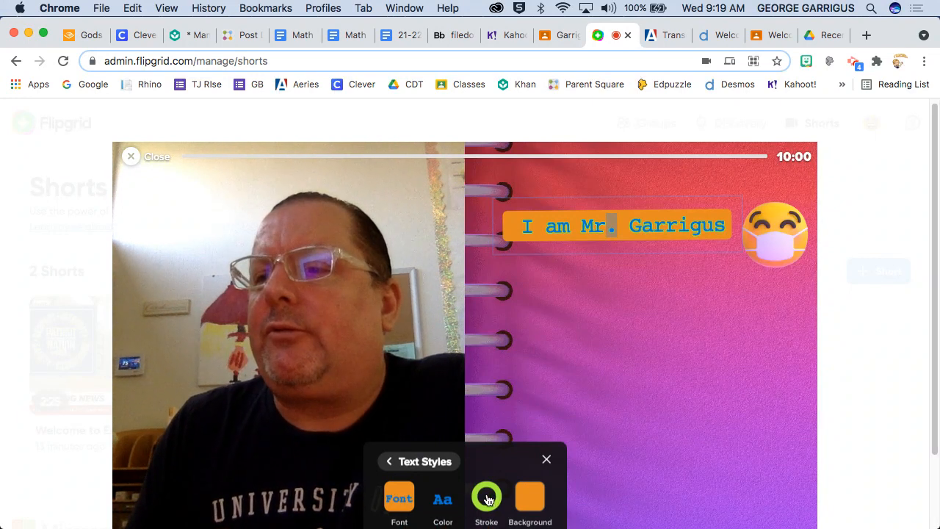
pyautogui.click(399, 499)
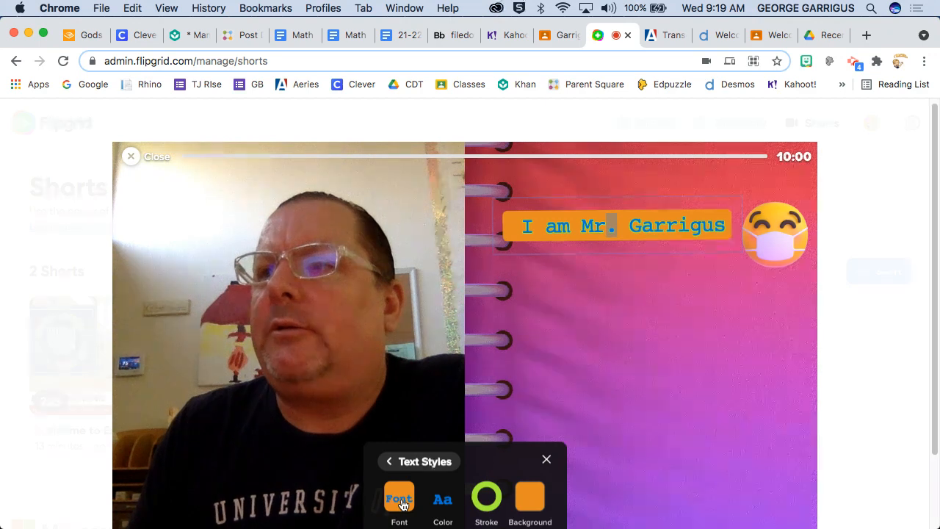
pyautogui.click(398, 503)
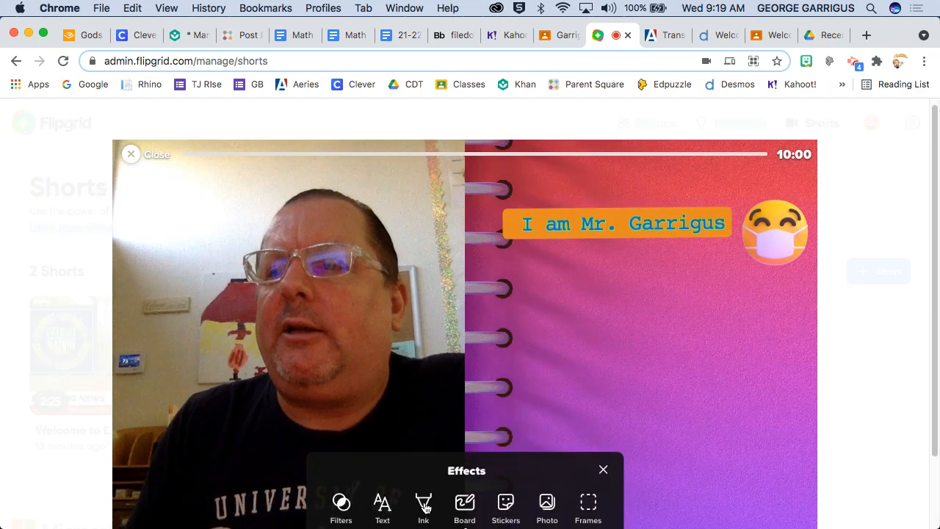
pyautogui.click(423, 506)
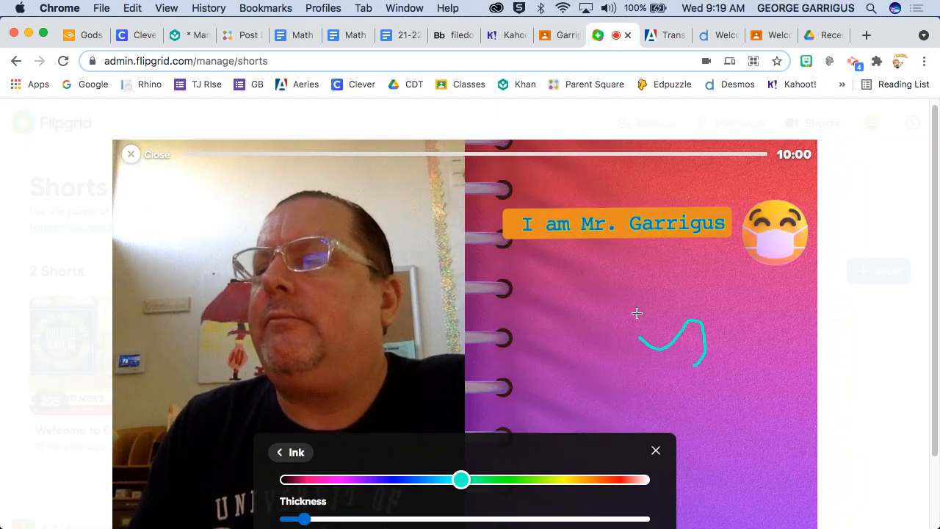
# Step: Undo the trial teal ink squiggle and ready the Ink tool for drawing
pyautogui.click(655, 449)
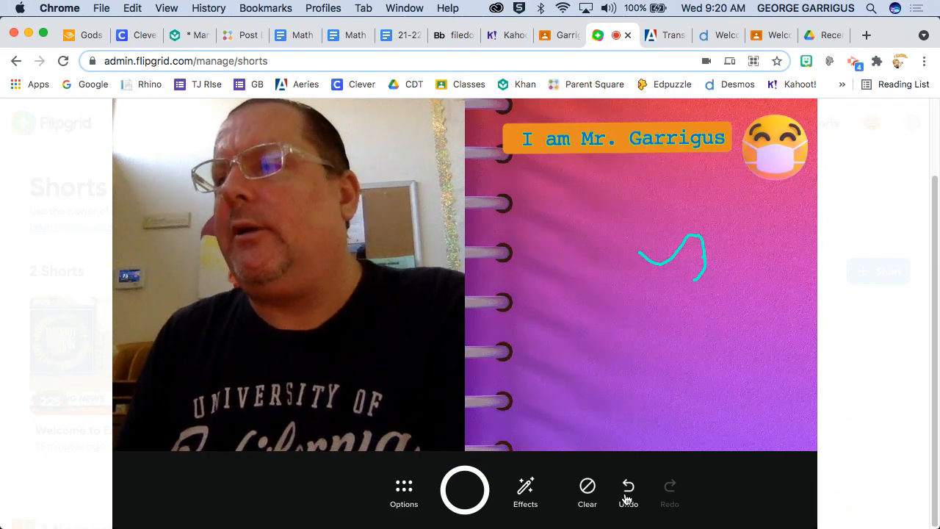
pyautogui.click(627, 492)
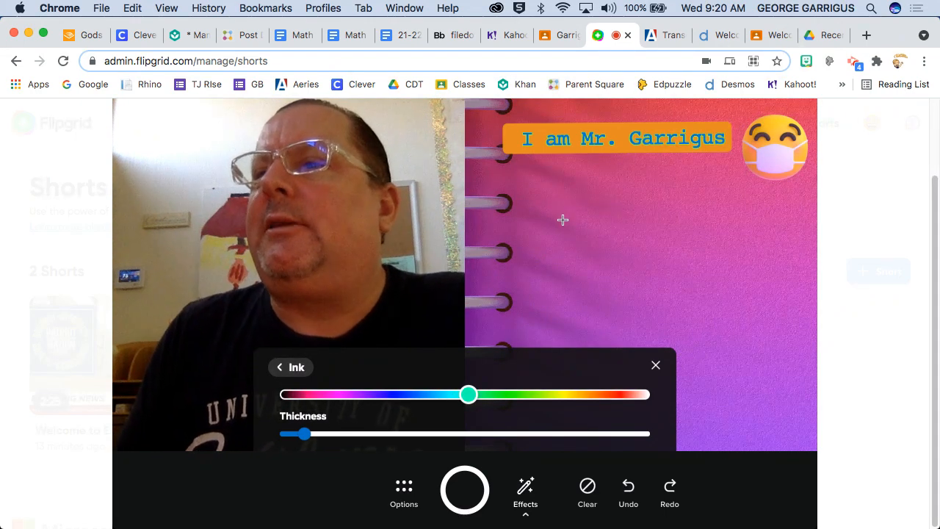
pyautogui.click(655, 365)
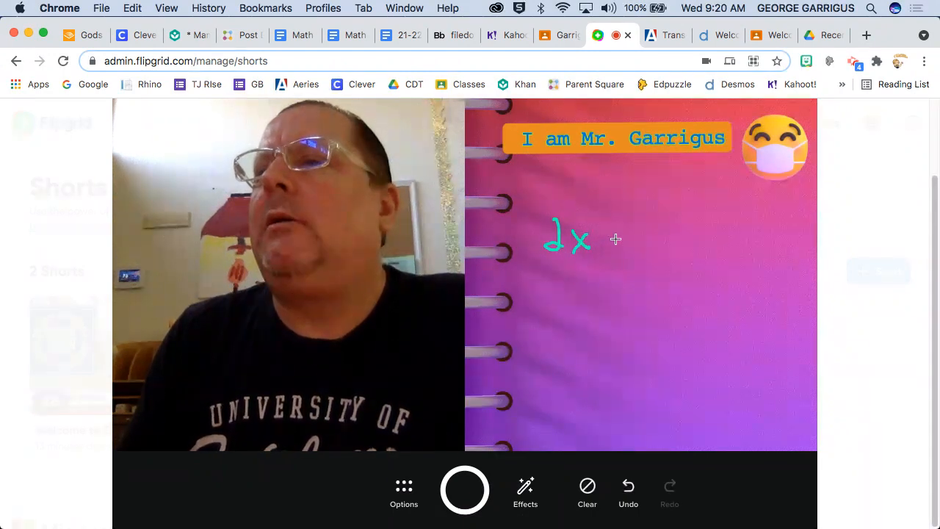
# Step: Hand-write 2x = x − 8, the subtract-x step, and the answer x = −8 in teal ink
pyautogui.moveTo(602, 235); pyautogui.dragTo(631, 239)
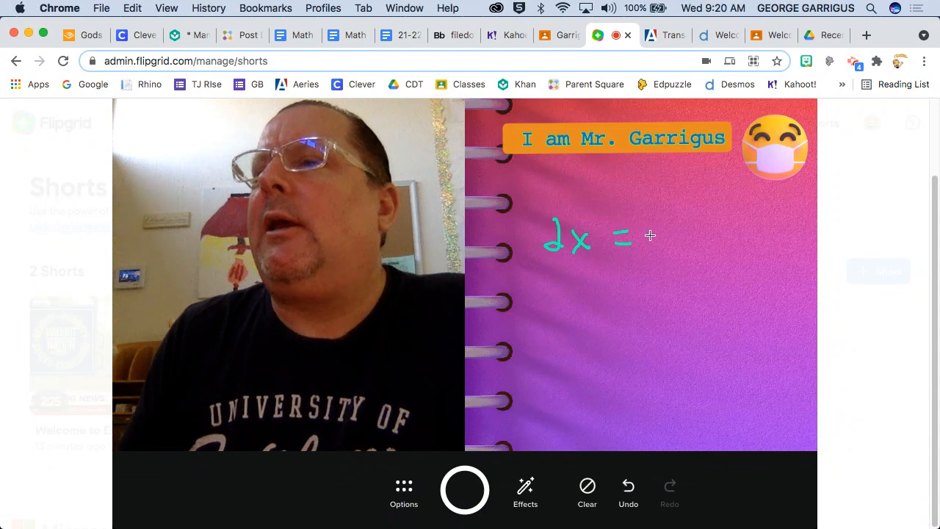
pyautogui.moveTo(639, 228); pyautogui.dragTo(661, 254)
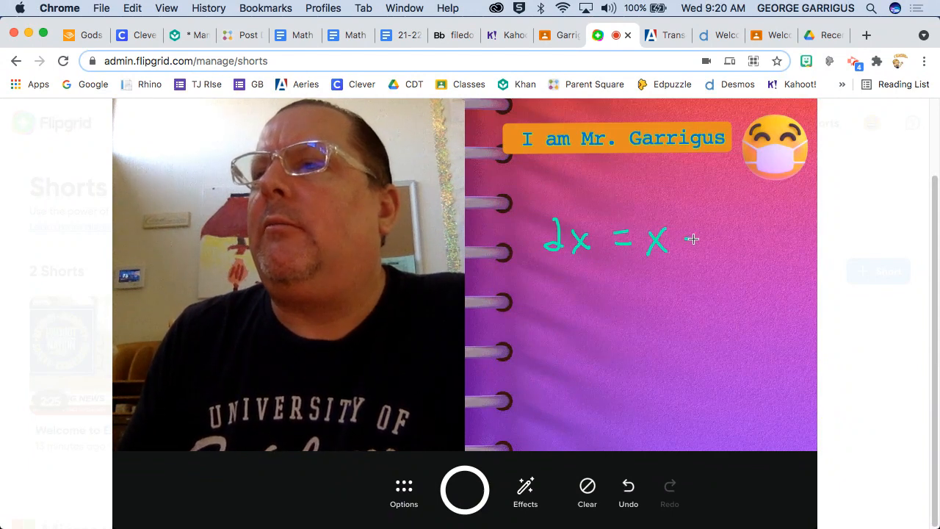
pyautogui.moveTo(679, 239); pyautogui.dragTo(701, 239)
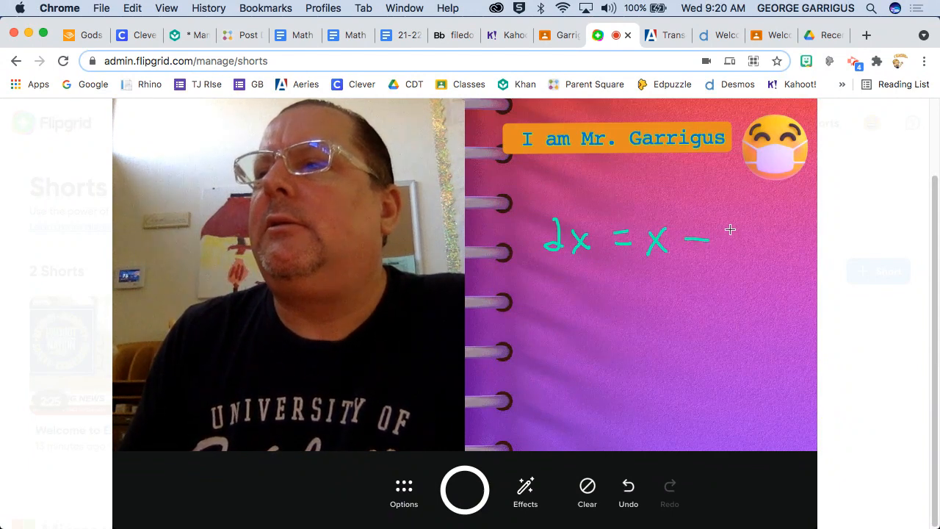
pyautogui.moveTo(720, 231); pyautogui.dragTo(730, 254)
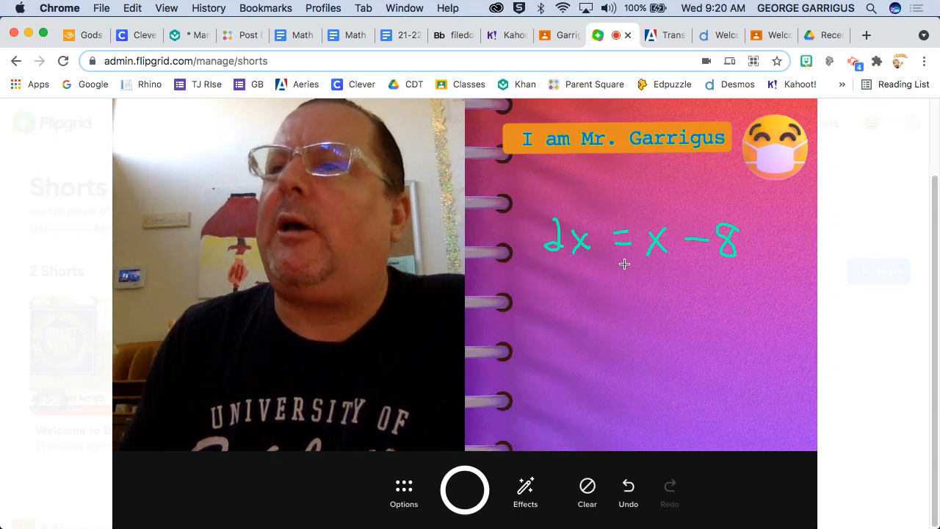
pyautogui.moveTo(635, 272); pyautogui.dragTo(672, 275)
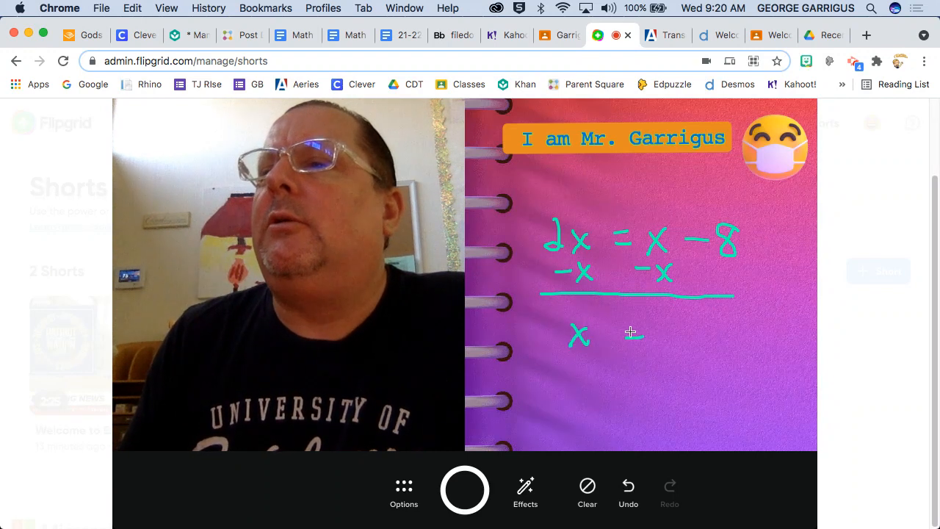
pyautogui.moveTo(616, 335); pyautogui.dragTo(675, 336)
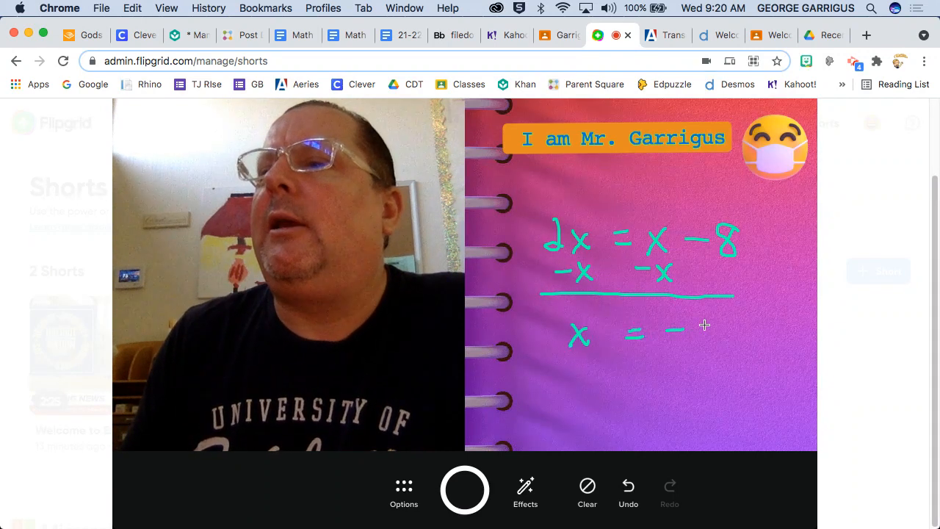
pyautogui.moveTo(683, 330); pyautogui.dragTo(702, 342)
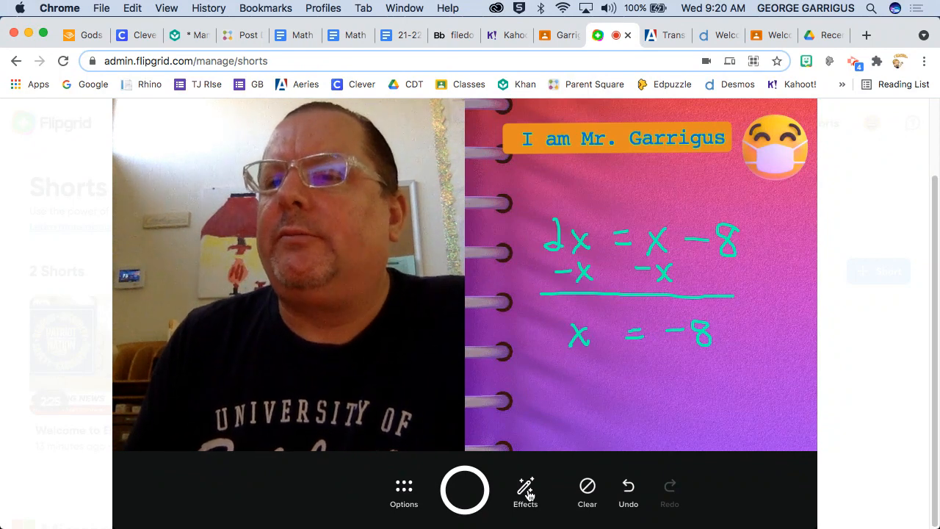
pyautogui.click(525, 491)
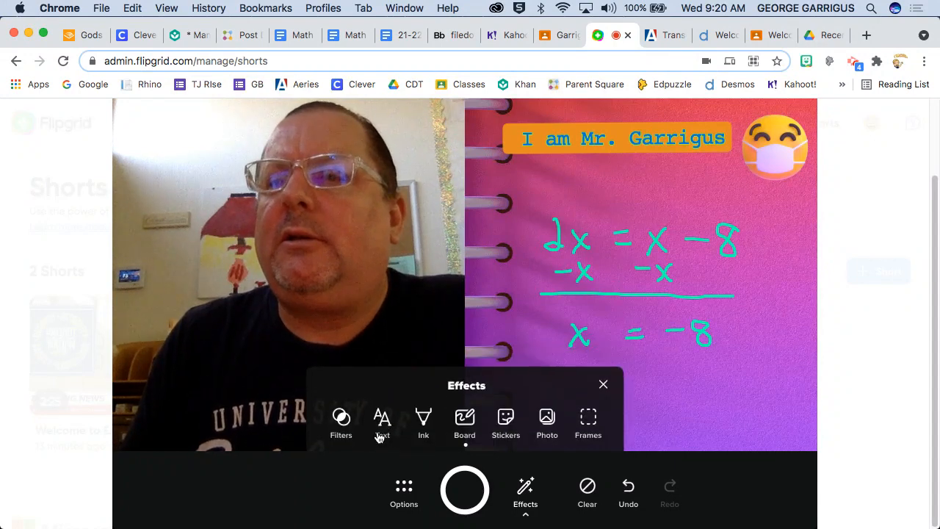
# Step: Preview a few video filters, then apply Black and White to the webcam half
pyautogui.click(341, 423)
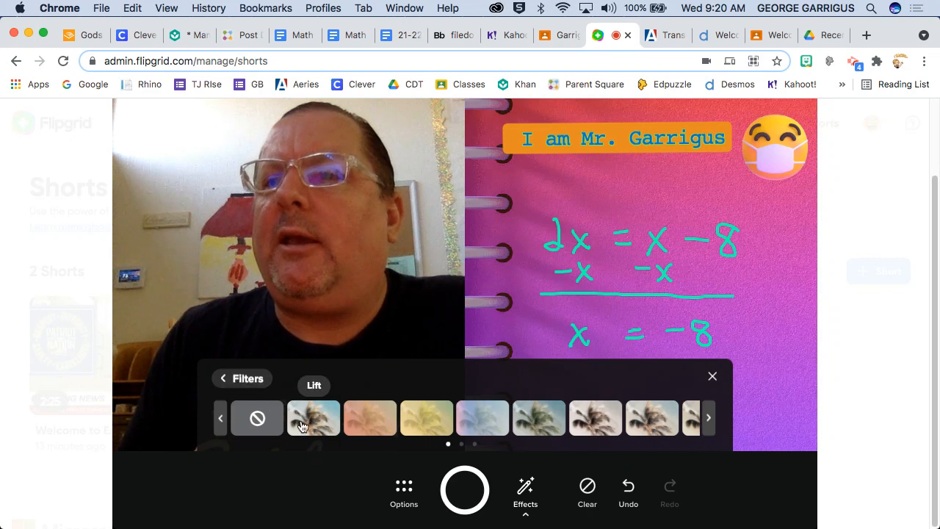
pyautogui.click(707, 417)
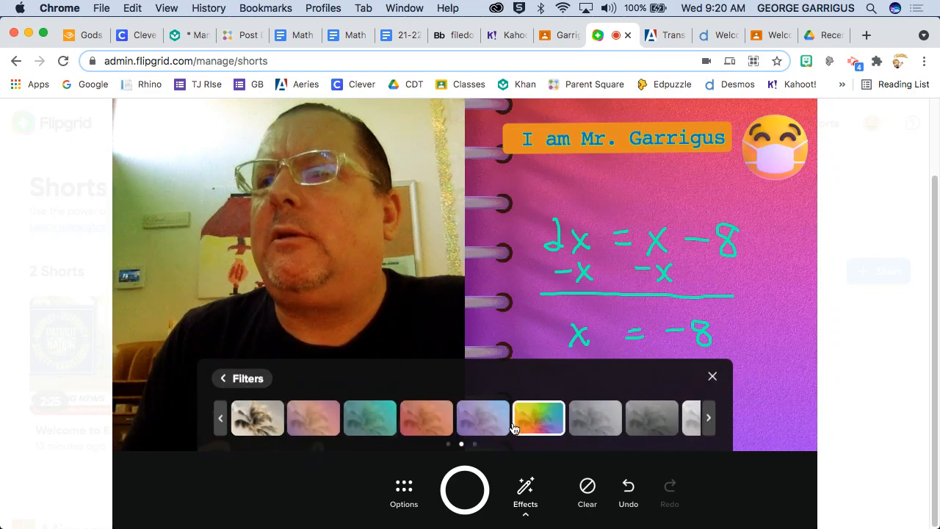
pyautogui.click(369, 417)
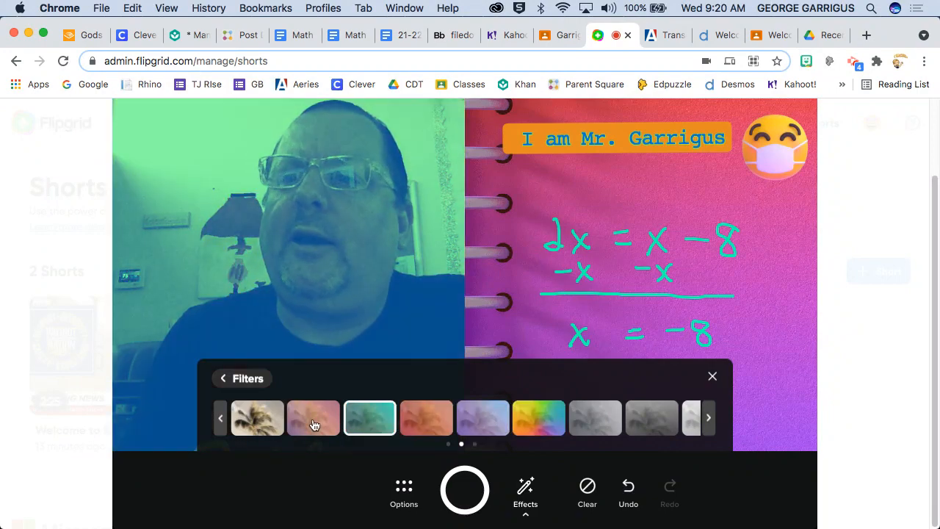
pyautogui.click(257, 417)
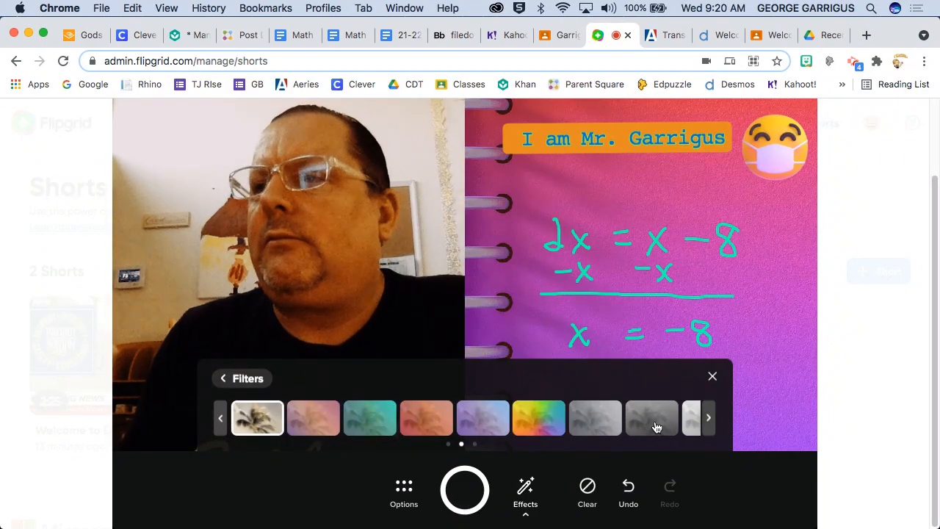
pyautogui.click(651, 417)
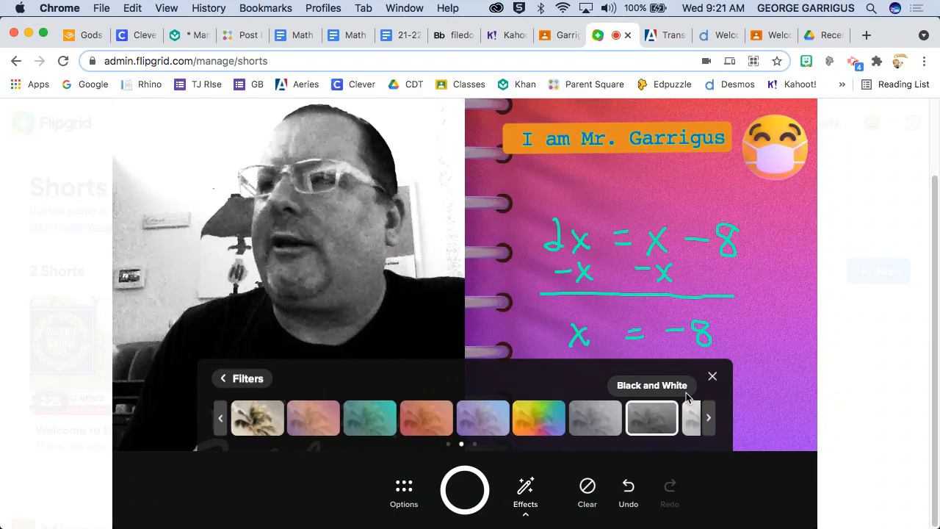
pyautogui.click(223, 378)
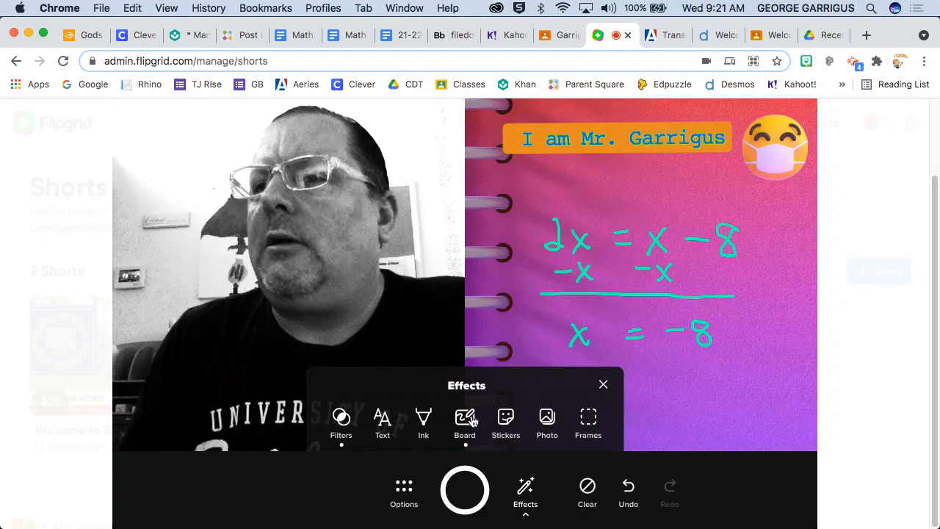
pyautogui.click(465, 422)
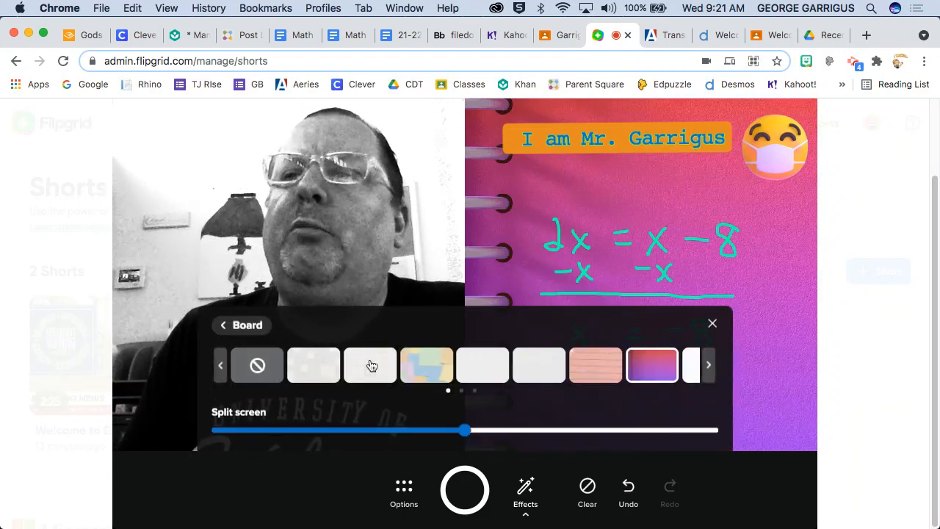
pyautogui.click(707, 365)
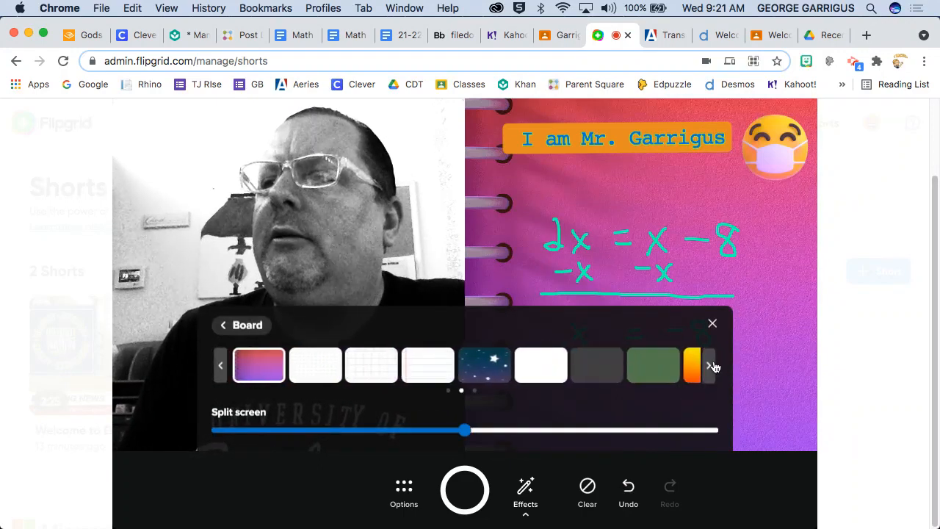
pyautogui.click(707, 364)
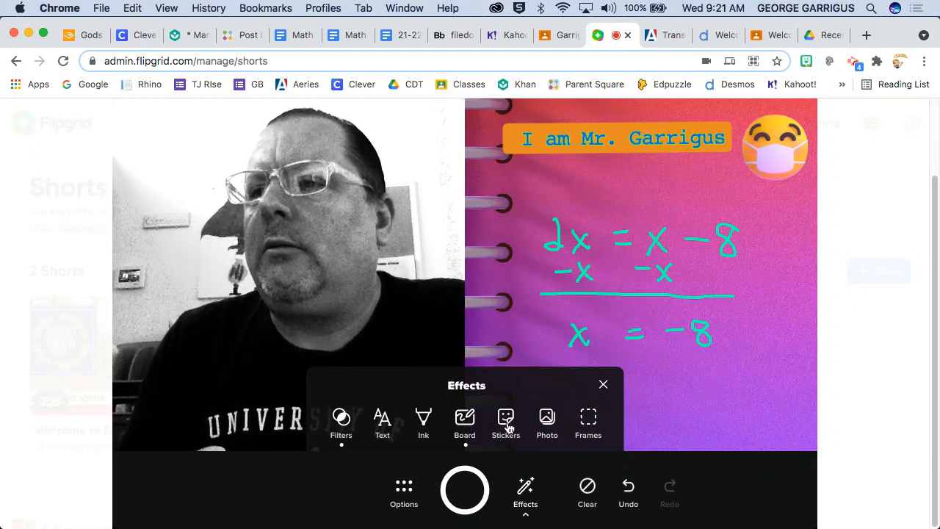
pyautogui.click(403, 492)
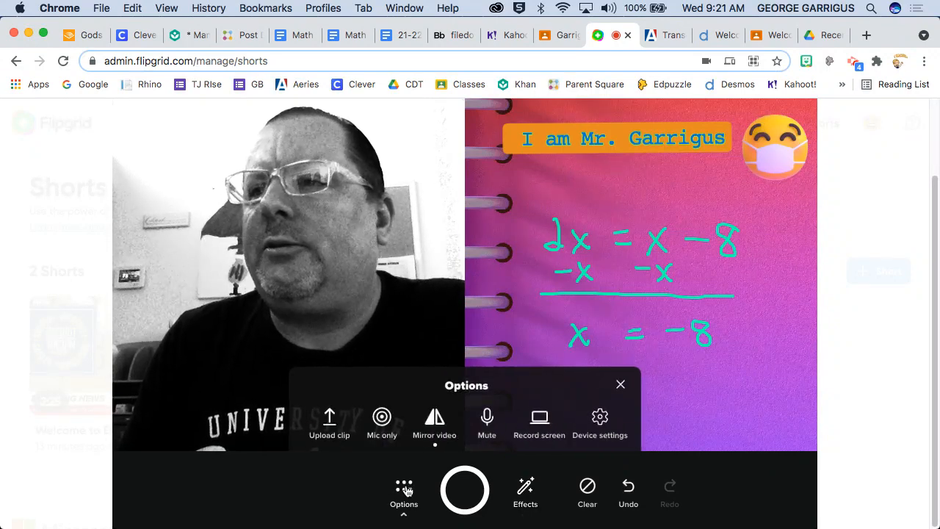
pyautogui.click(525, 492)
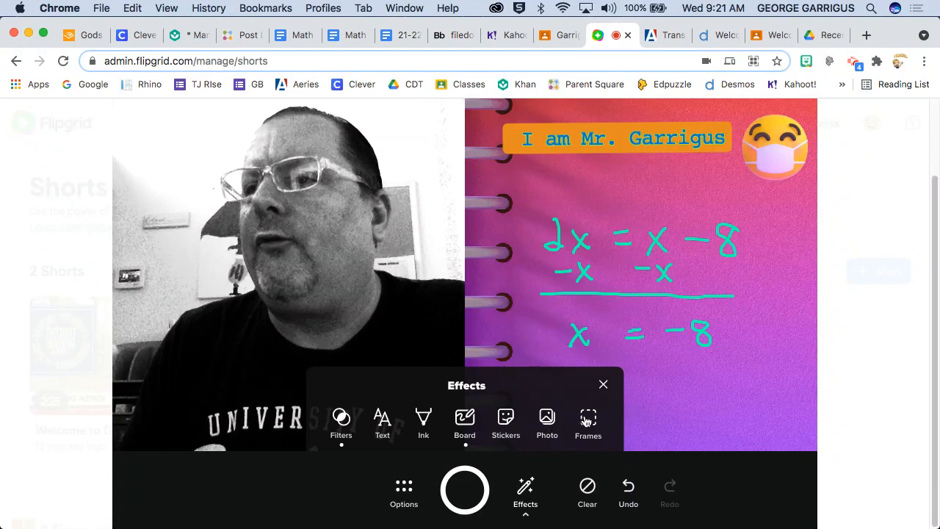
# Step: Preview the rainbow hills and jungle frames, then apply the teal leafy frame
pyautogui.click(589, 423)
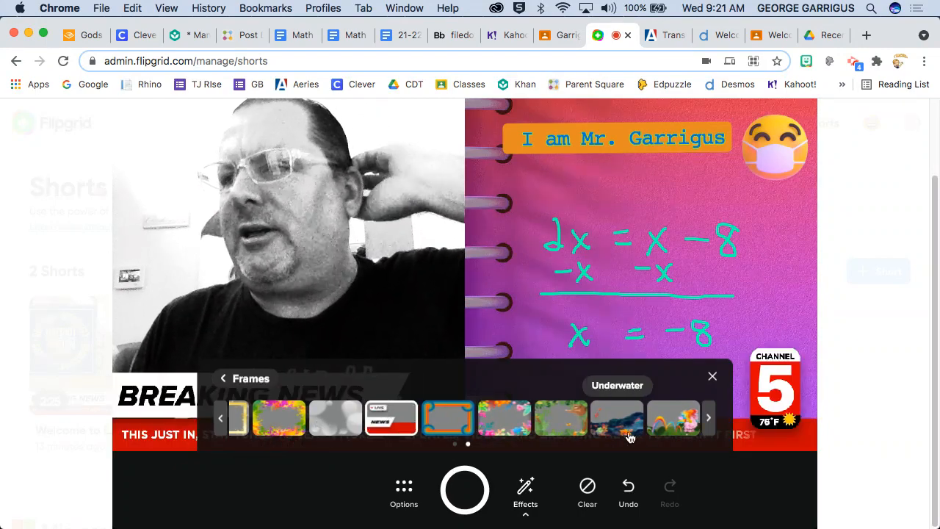
pyautogui.click(672, 417)
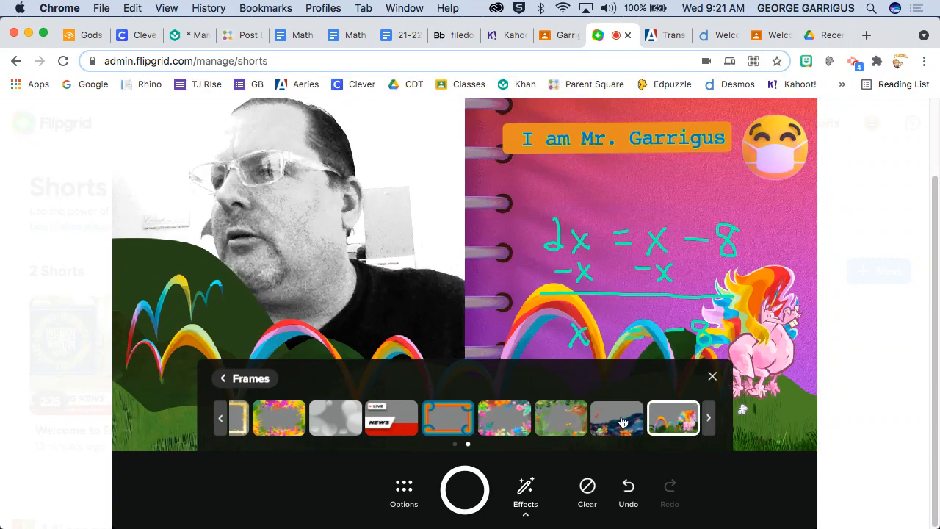
pyautogui.click(560, 417)
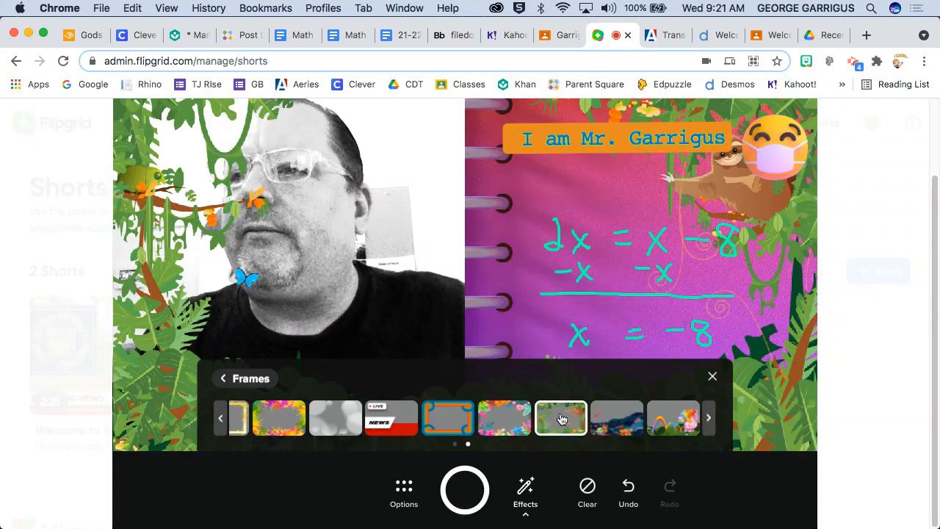
pyautogui.click(447, 417)
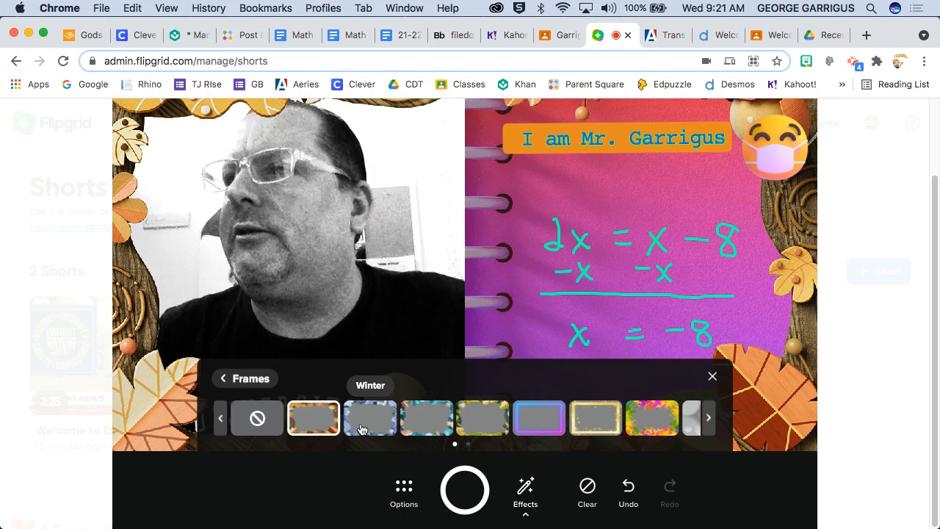
pyautogui.click(370, 417)
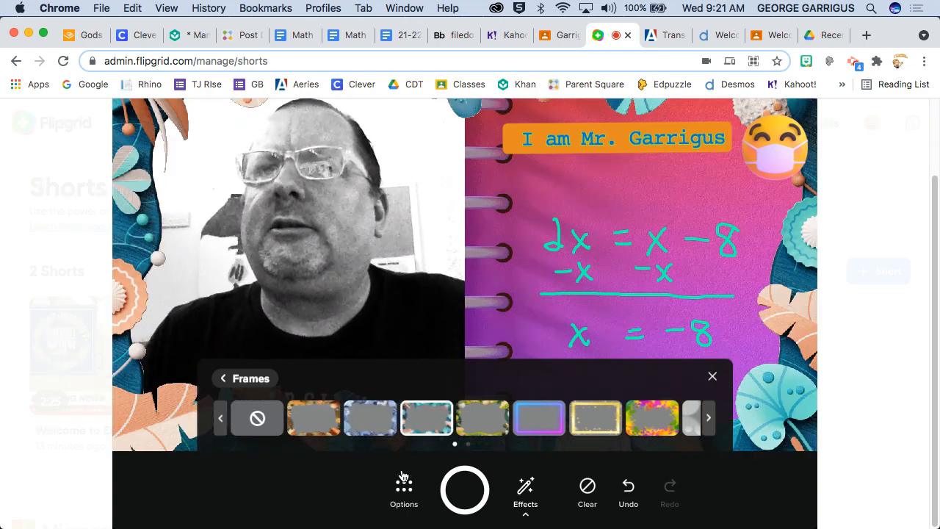
pyautogui.click(712, 376)
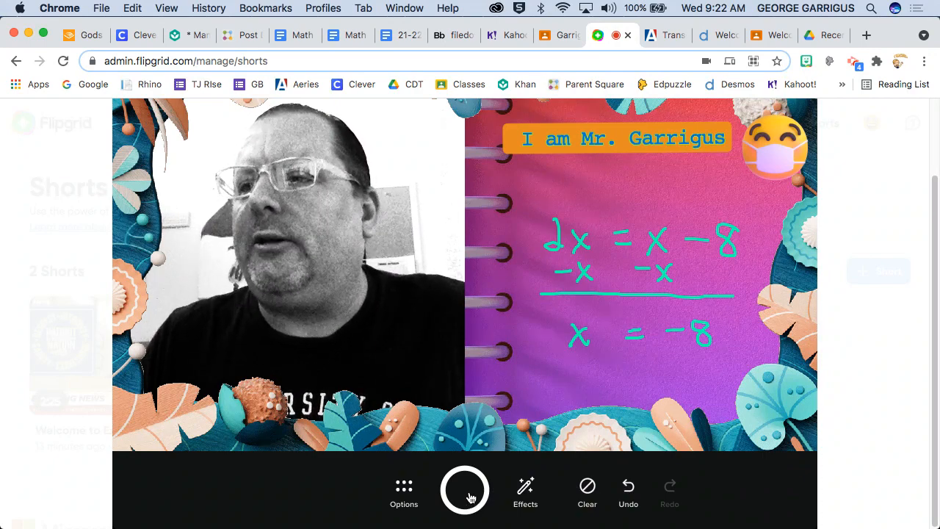
# Step: Record the 20-second Short of the framed board and webcam, then stop recording
pyautogui.click(464, 489)
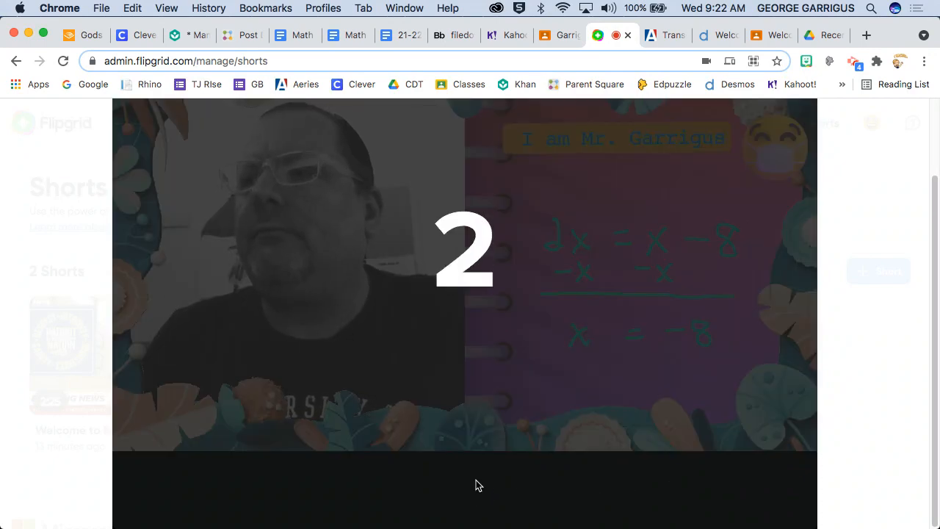
pyautogui.click(464, 490)
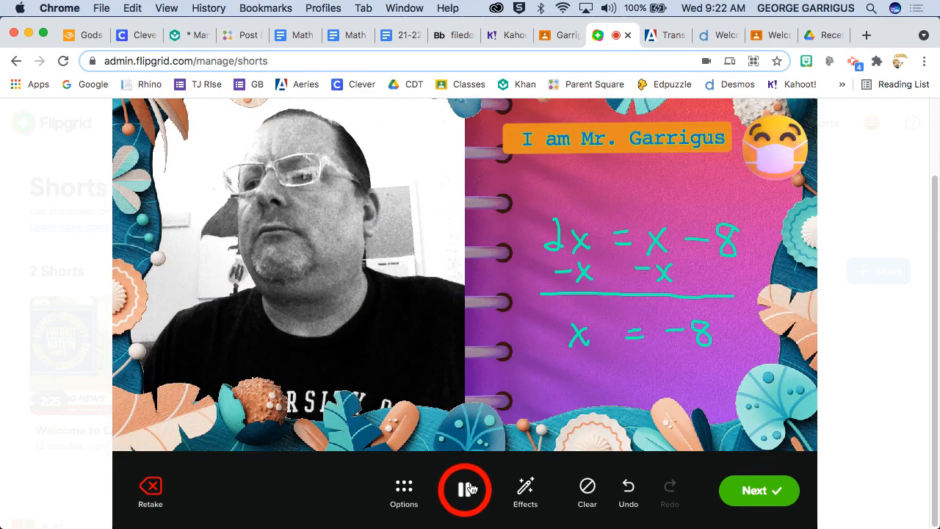
pyautogui.click(465, 490)
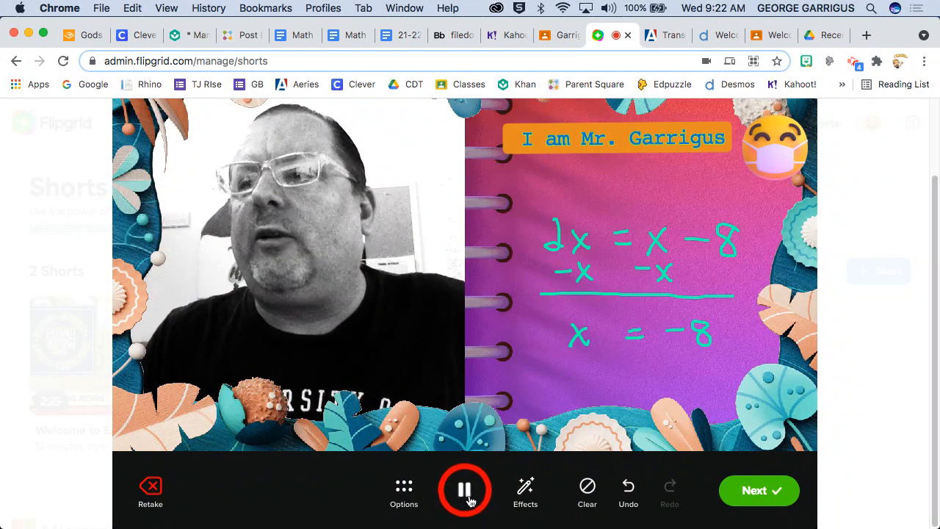
pyautogui.click(464, 490)
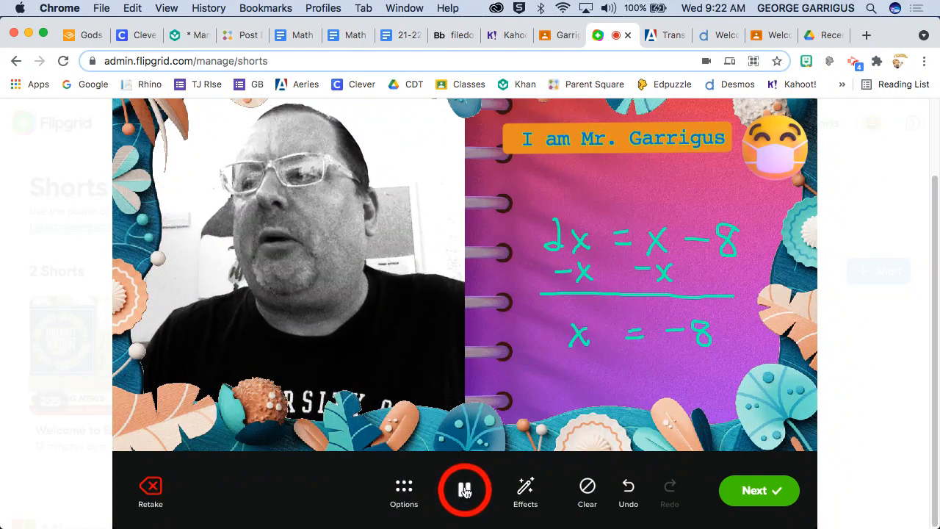
pyautogui.click(464, 490)
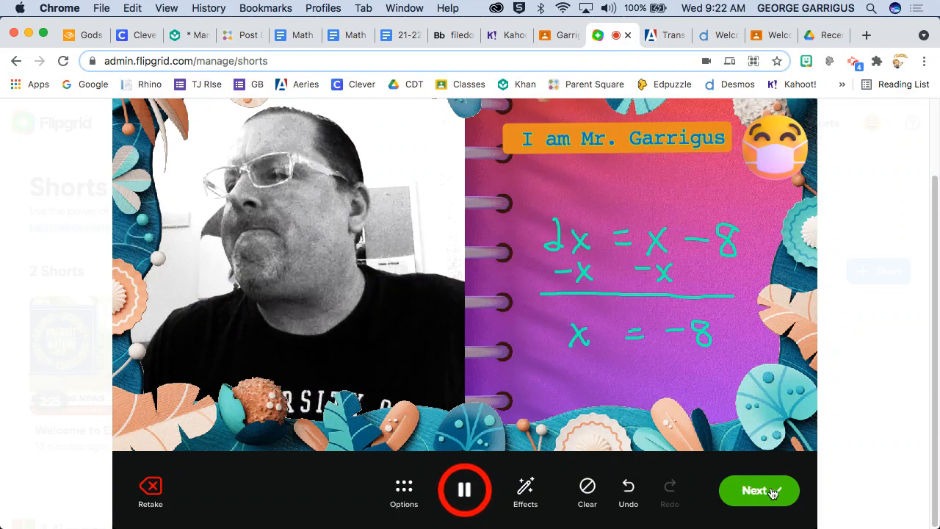
pyautogui.click(464, 490)
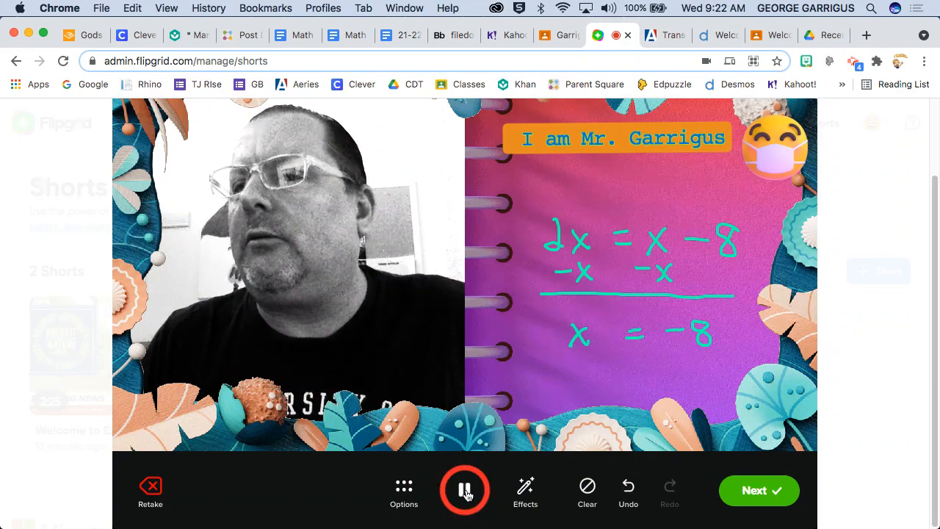
pyautogui.click(465, 489)
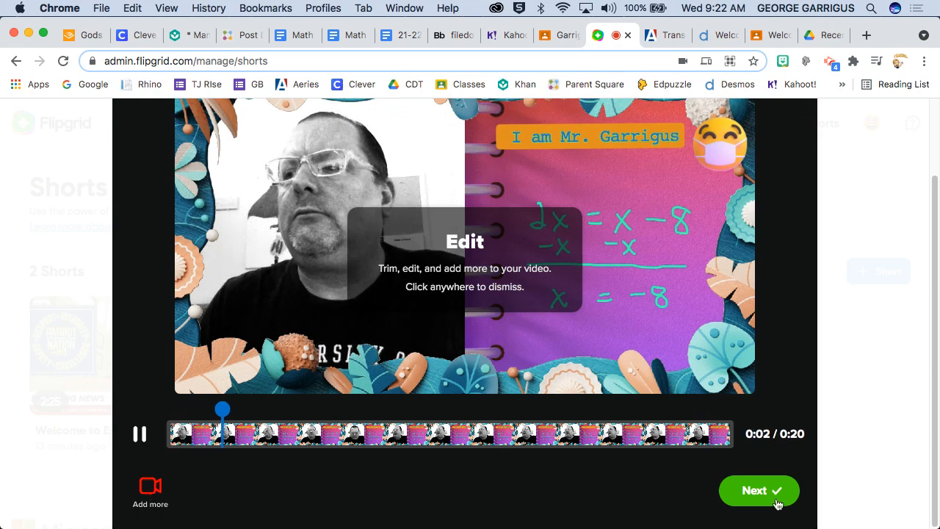
# Step: Add the description 'Intro to Flipgrid Instructional Video' and confirm to publish the Short
pyautogui.click(758, 491)
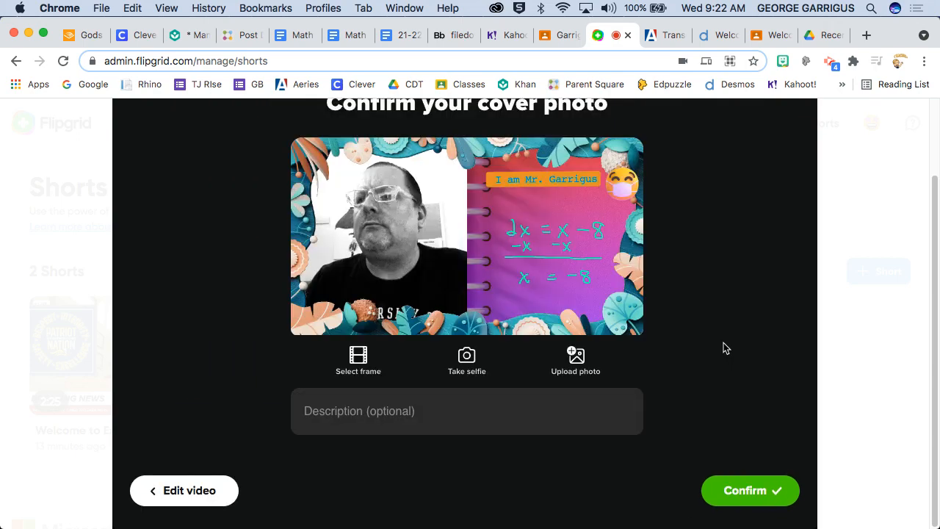
pyautogui.moveTo(489, 365)
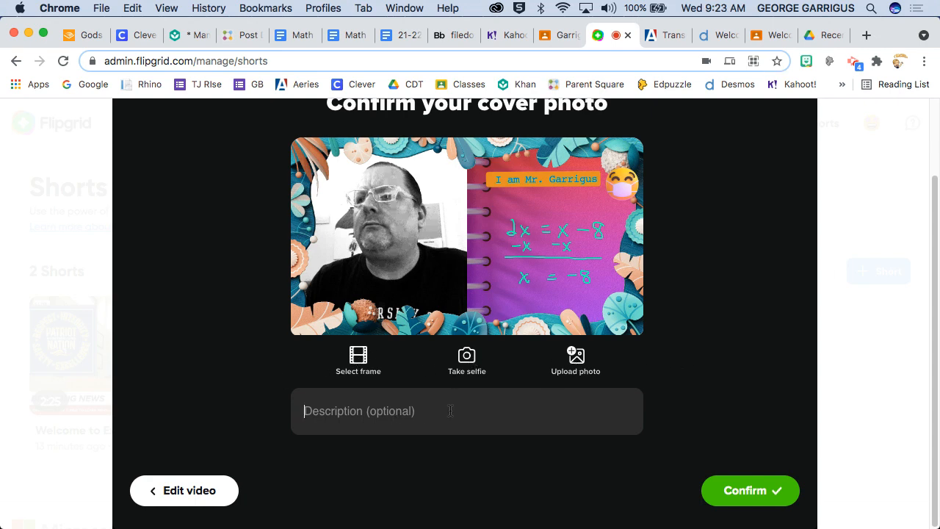
pyautogui.write('Intro to Flipgrid Inst')
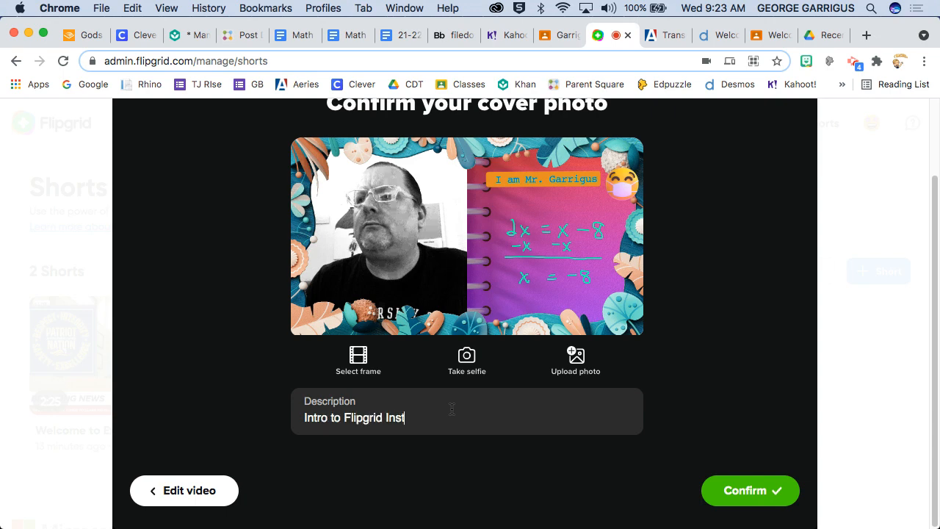
pyautogui.write('ructional')
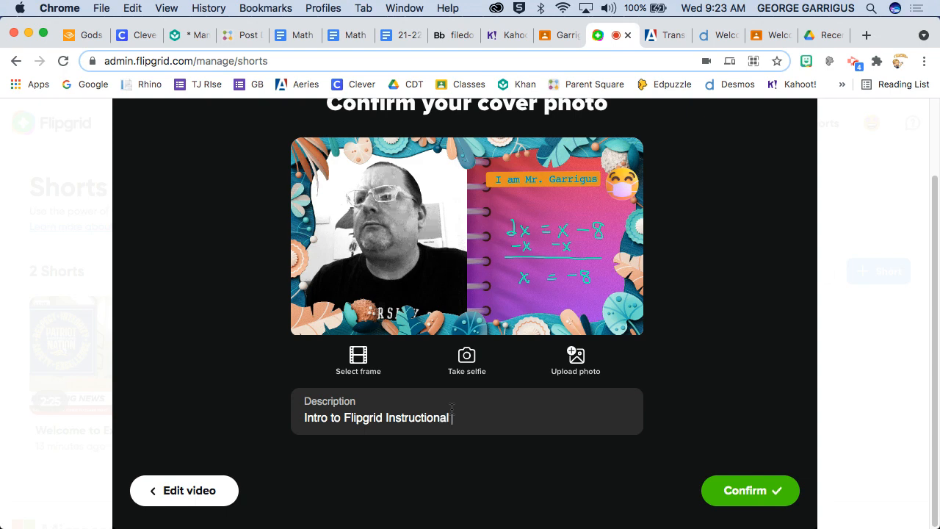
pyautogui.write('Video')
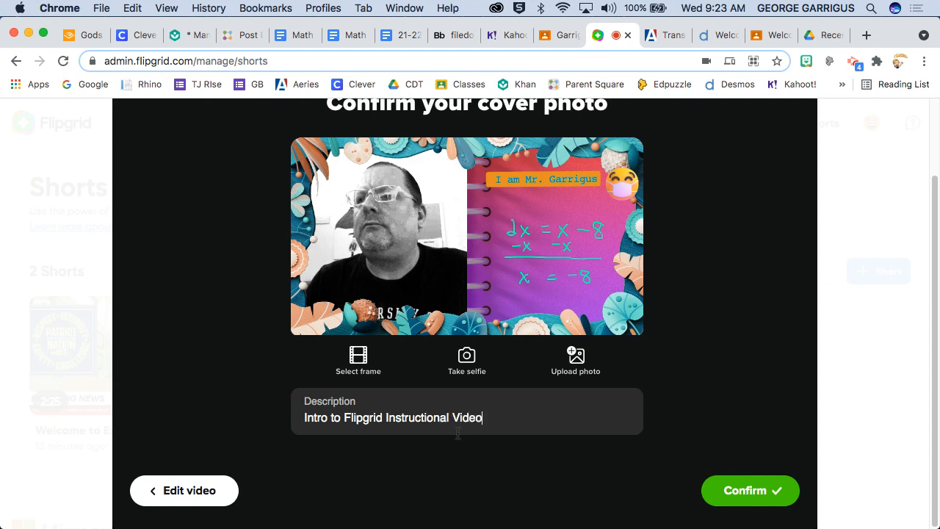
pyautogui.click(750, 490)
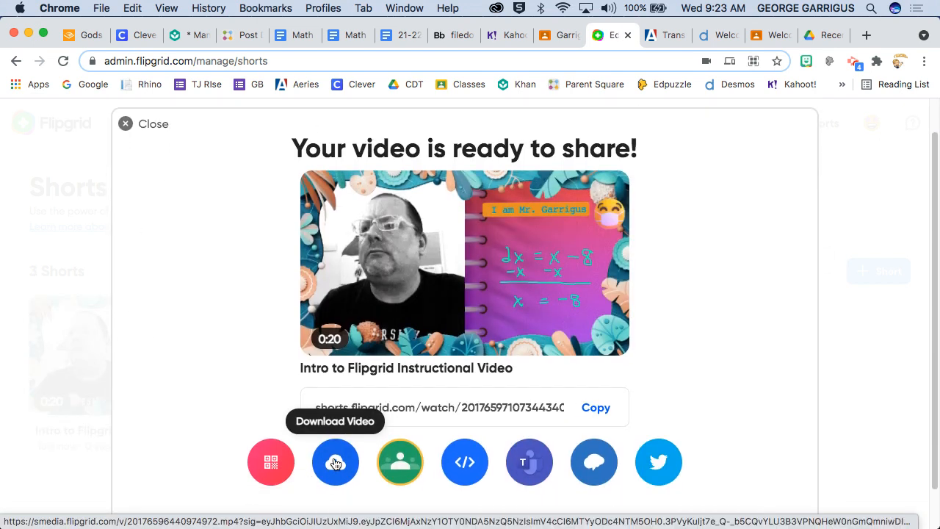
# Step: Download the published Short from the share screen as an MP4 file
pyautogui.click(335, 462)
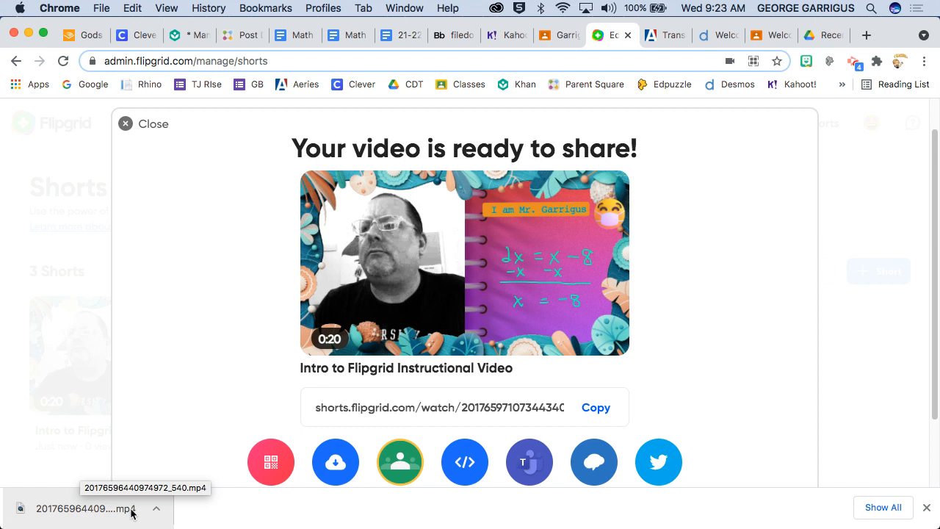
pyautogui.moveTo(132, 508)
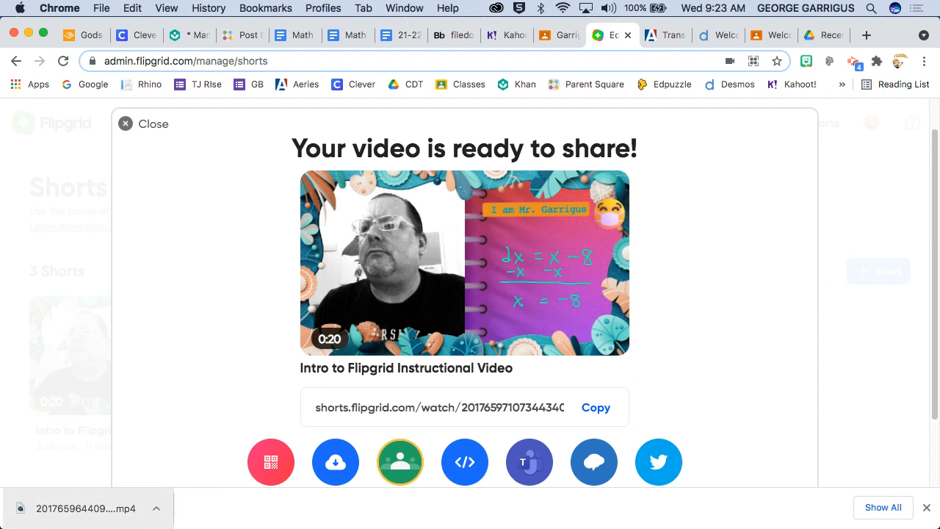